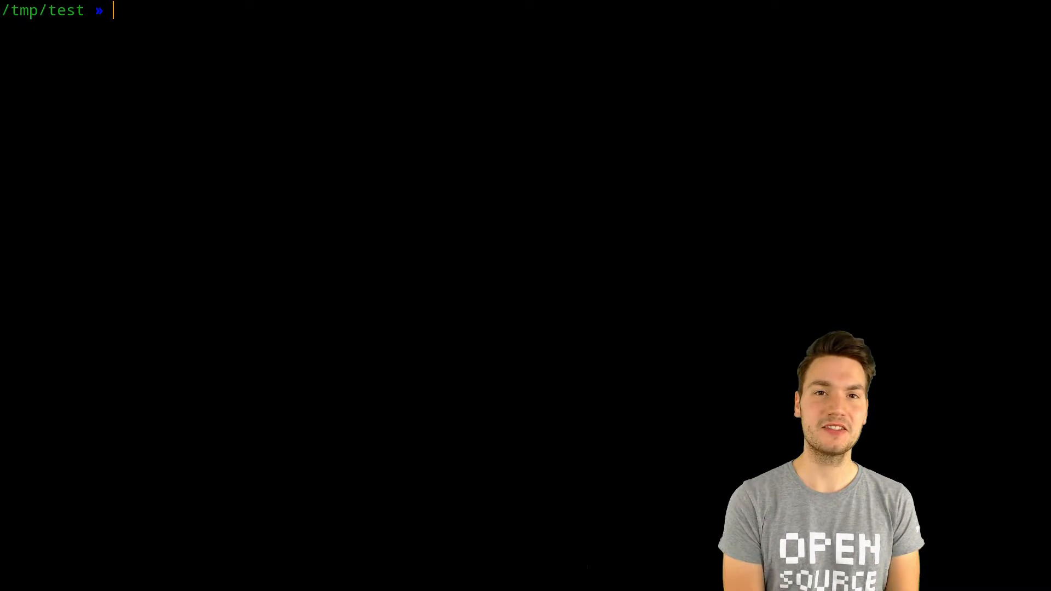
# Move the Zsh working directory from /tmp/test up to /tmp with cd /tmp
pyautogui.write('zsh')
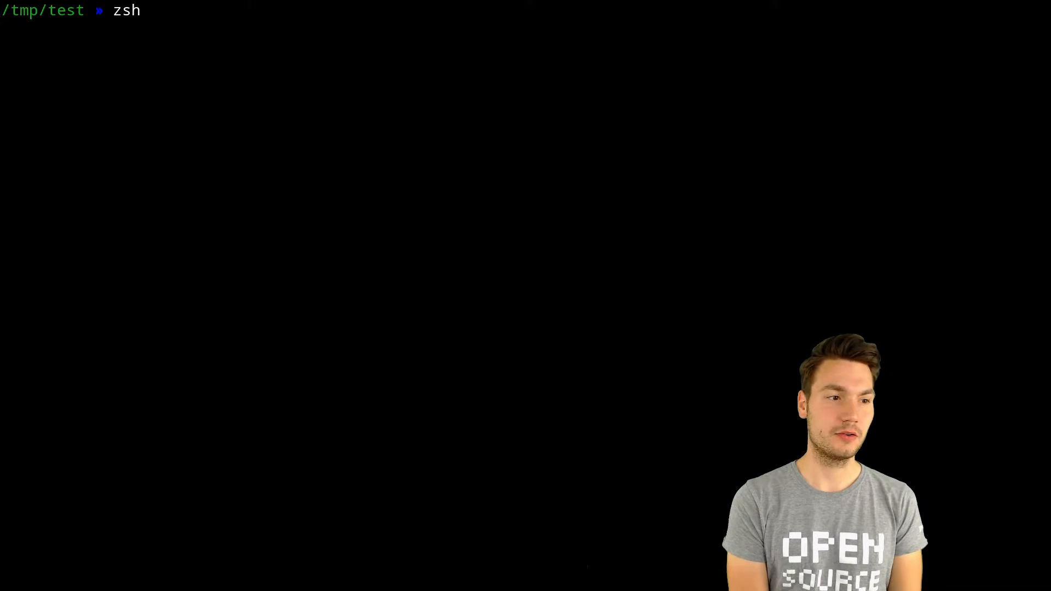
pyautogui.write('bash')
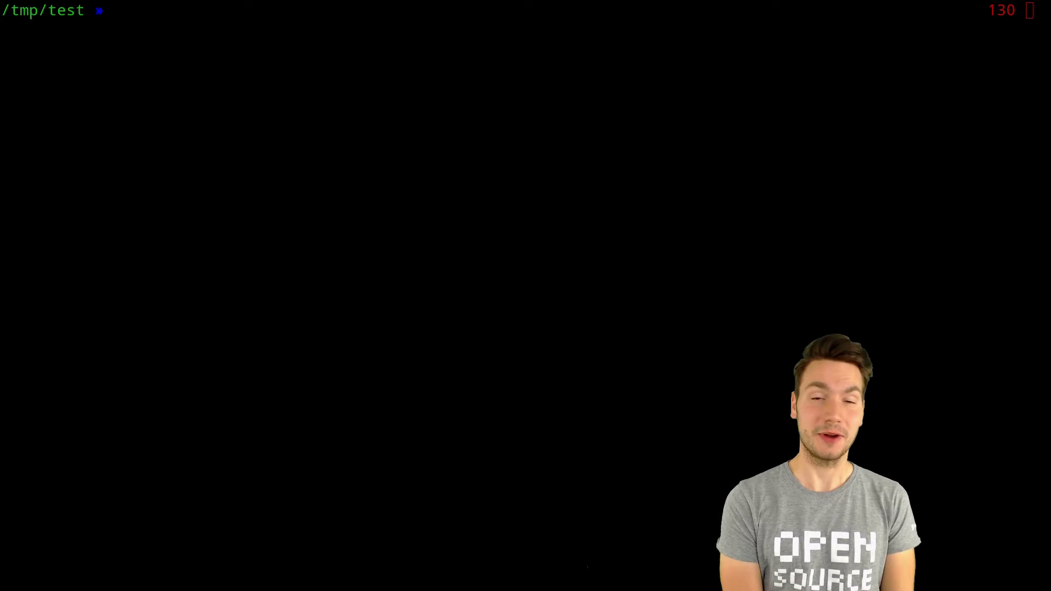
pyautogui.write('cd')
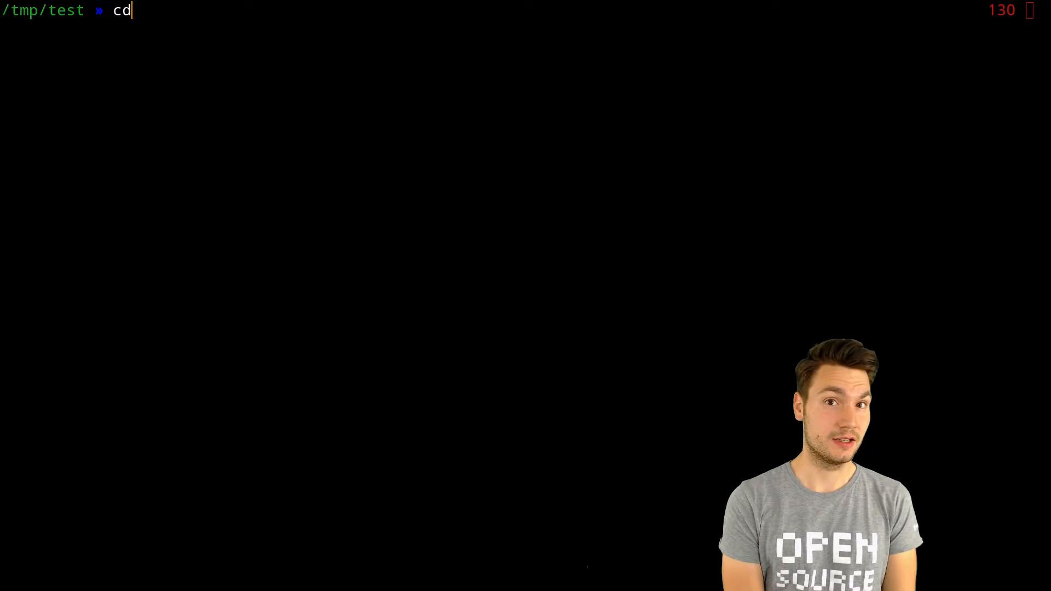
pyautogui.write('/tmp')
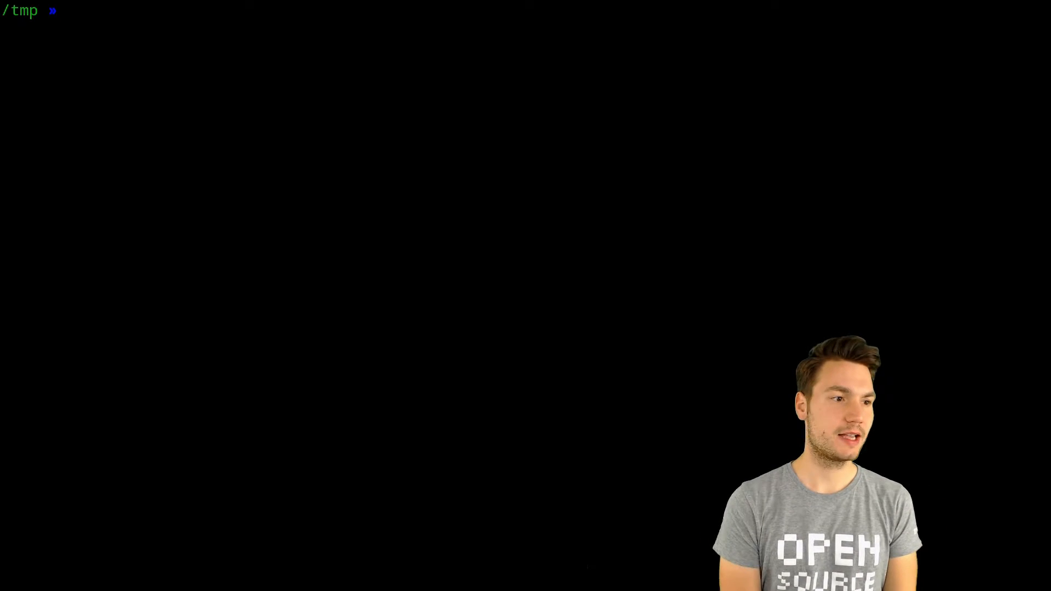
pyautogui.write('/tmp/')
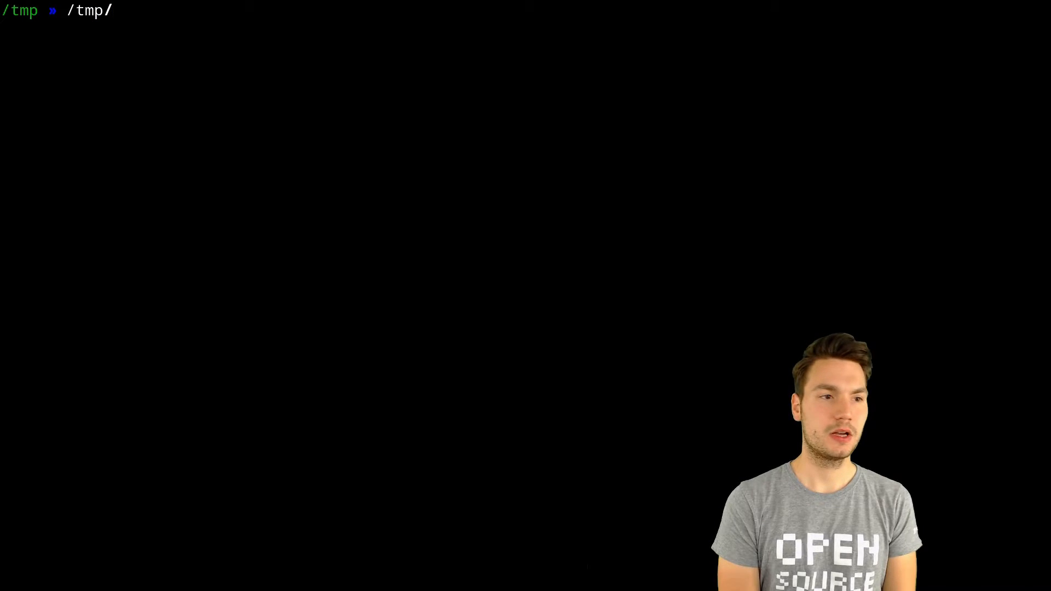
pyautogui.write('test/sub/f')
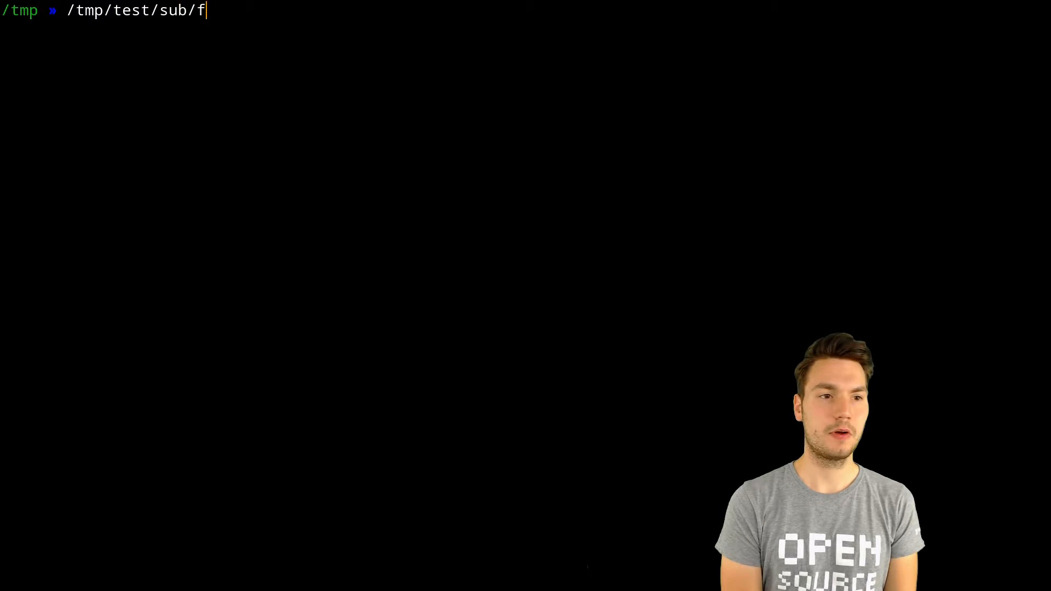
pyautogui.write('older/')
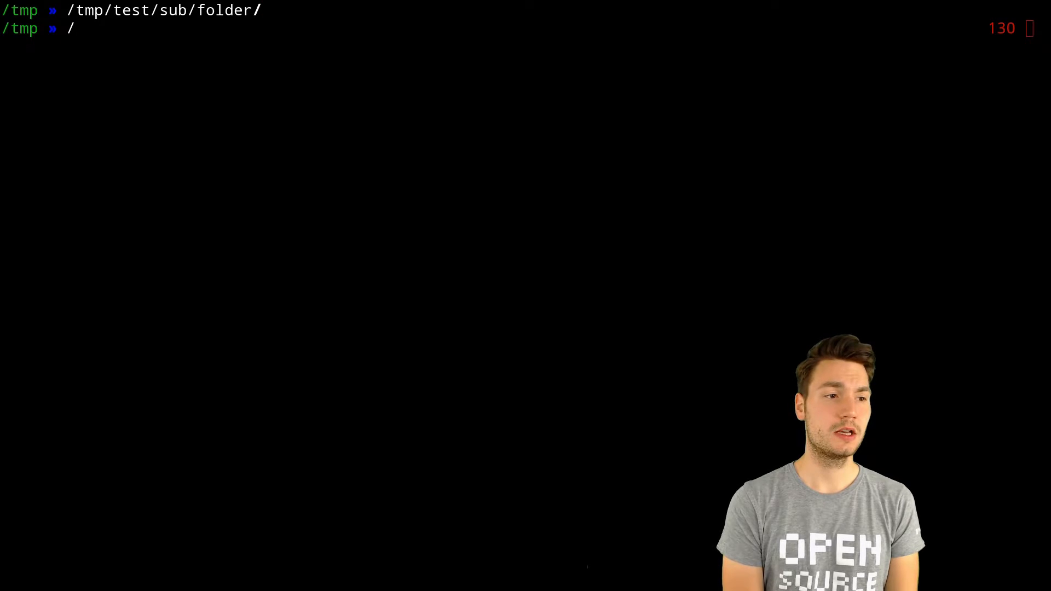
pyautogui.write('/t/t/su/f')
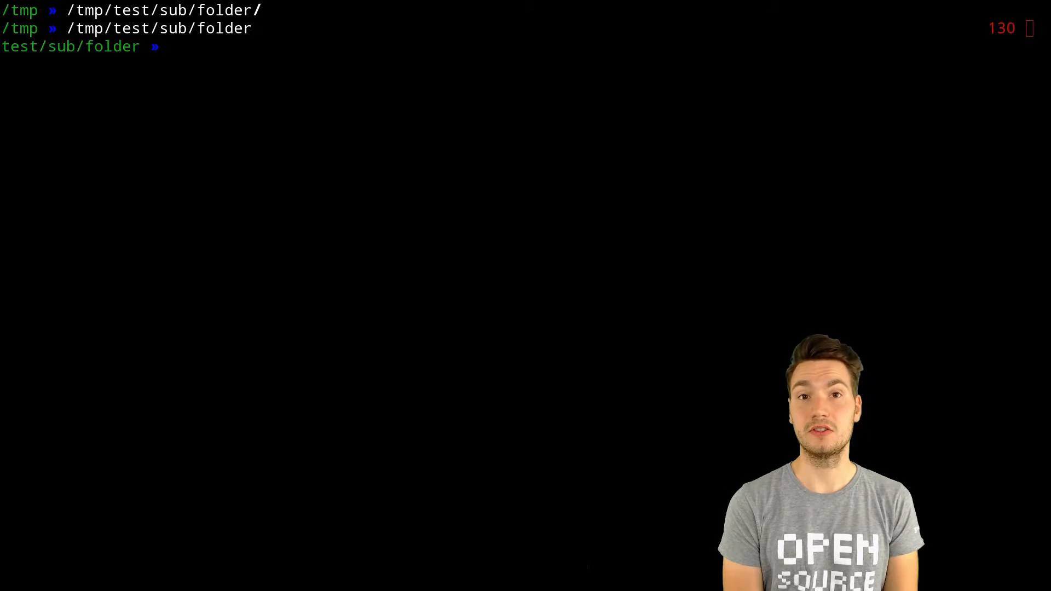
pyautogui.write('1')
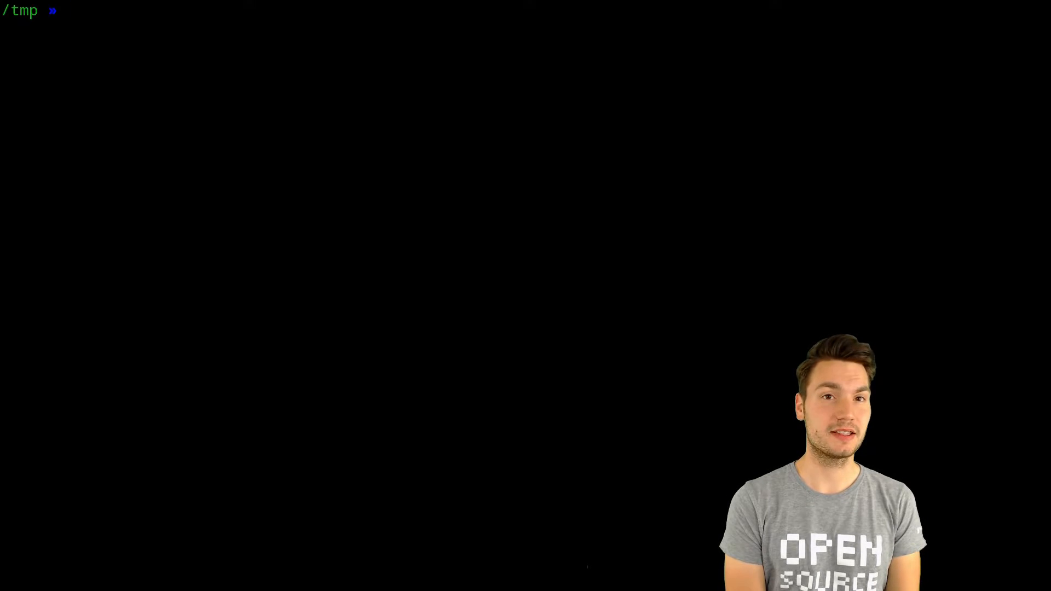
pyautogui.write('mvn')
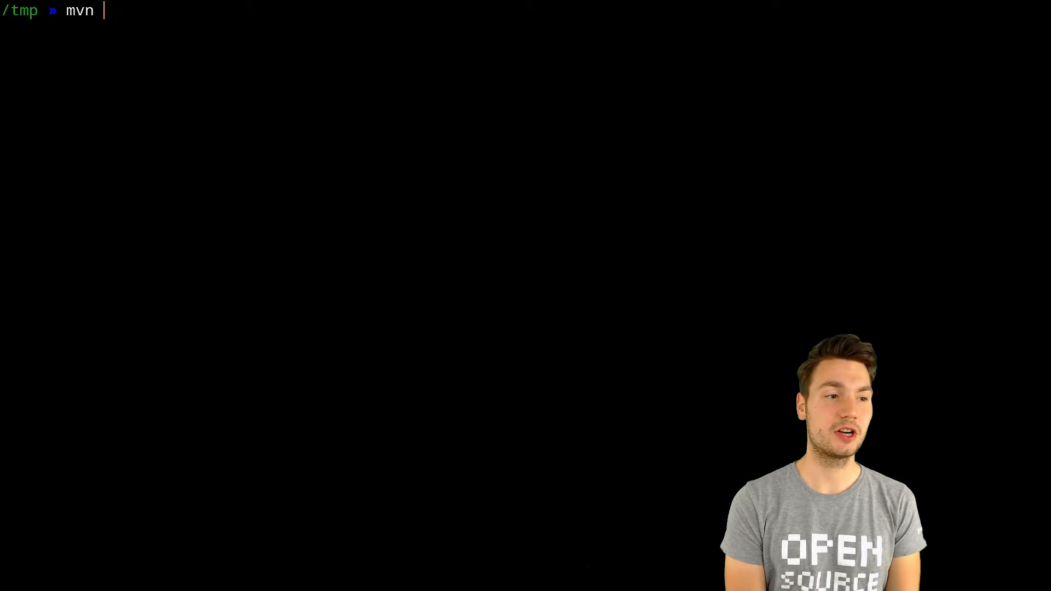
pyautogui.write('clean package')
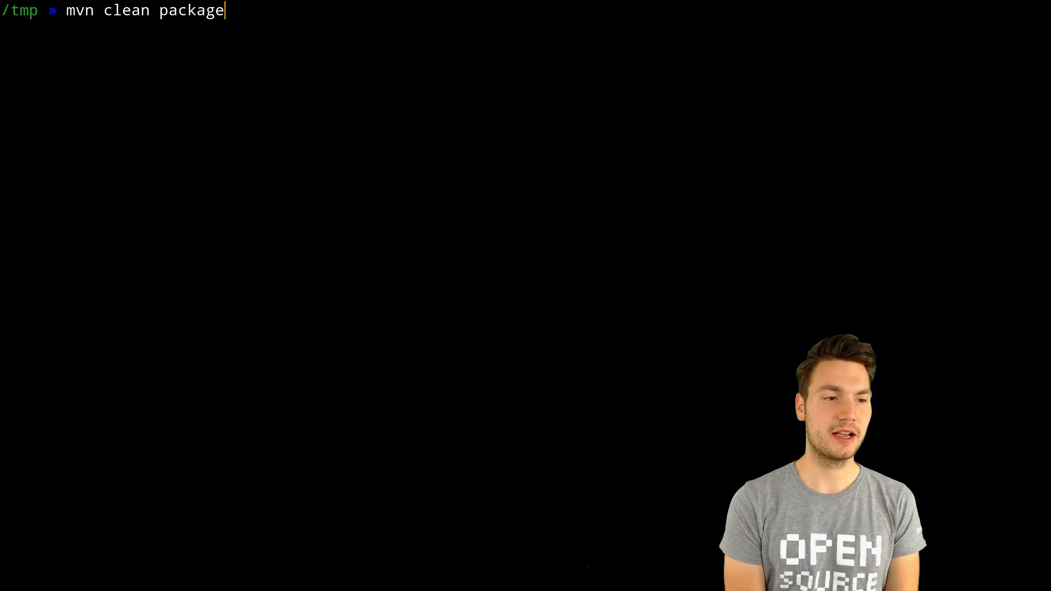
pyautogui.write('git status')
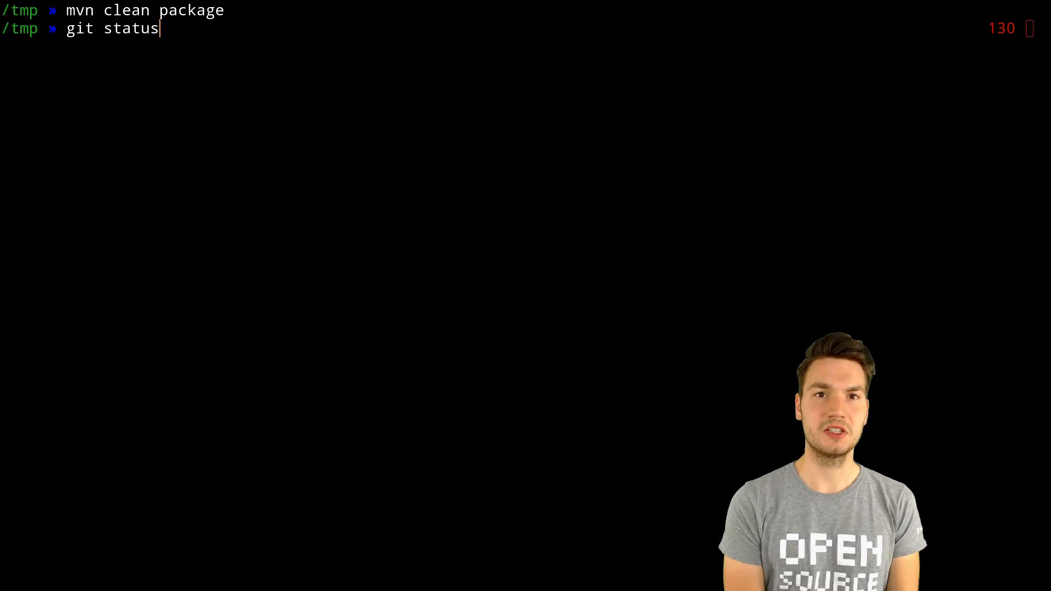
pyautogui.write('m')
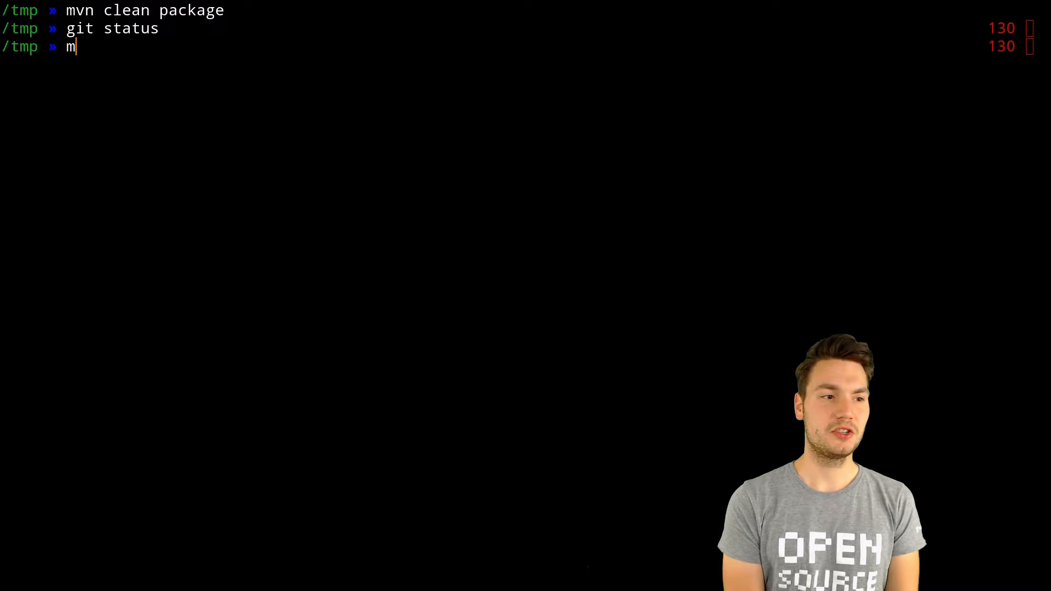
pyautogui.write('vn clean package')
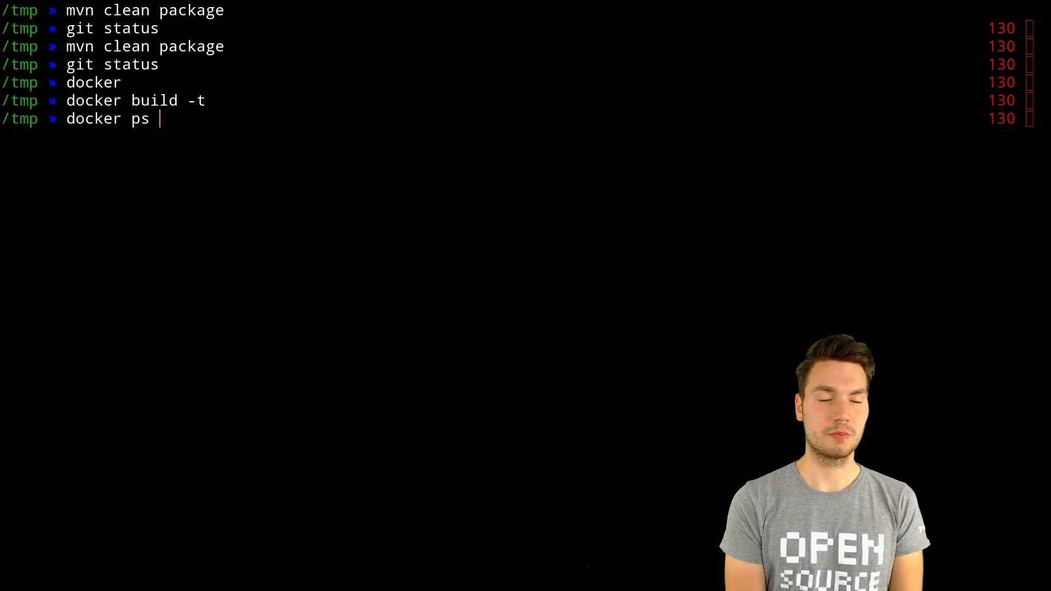
pyautogui.write('docker run --rm')
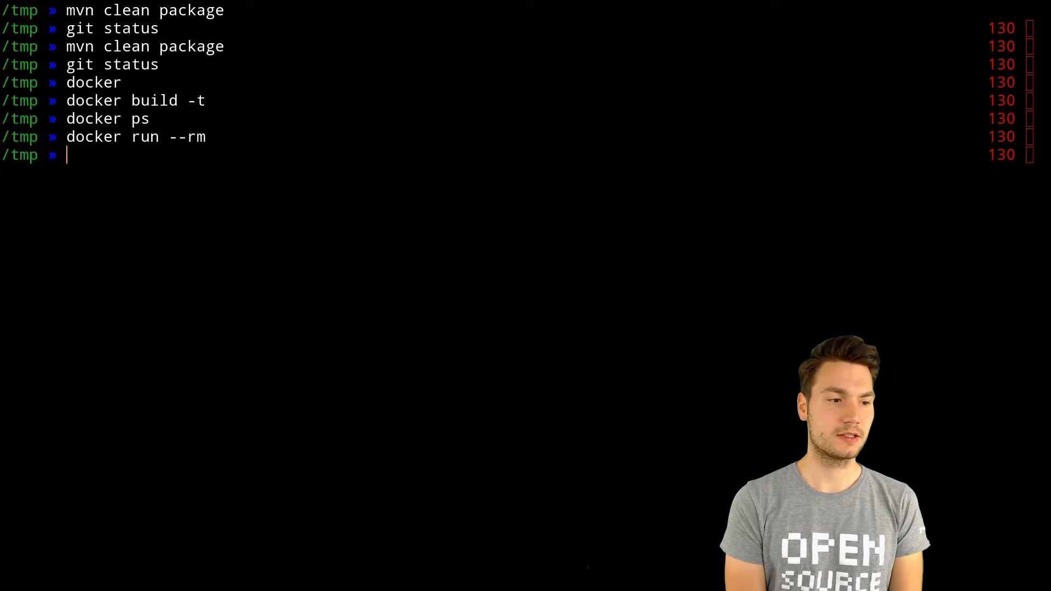
pyautogui.write('k')
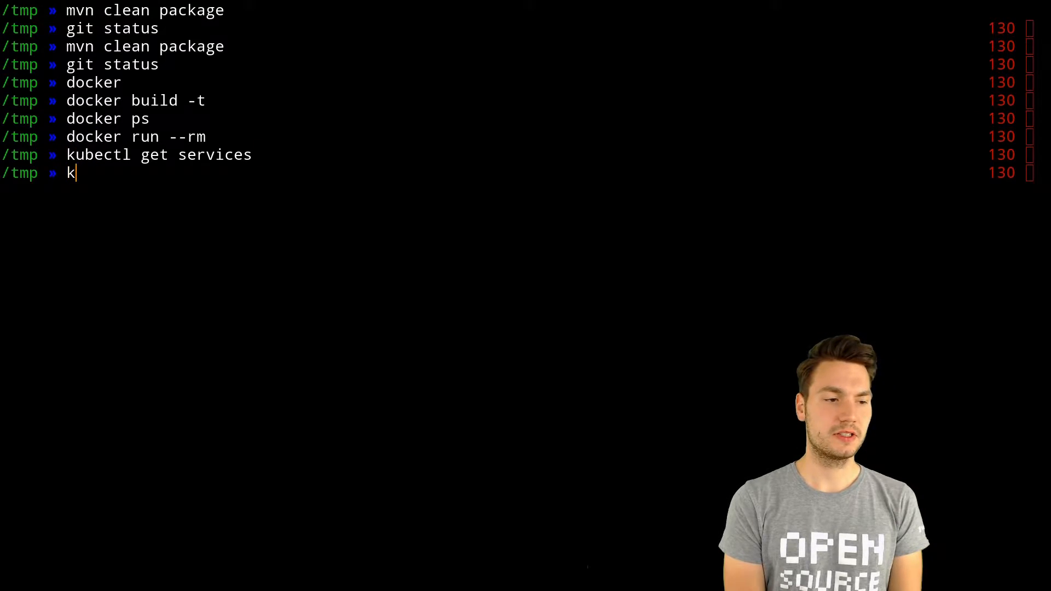
pyautogui.write('ca')
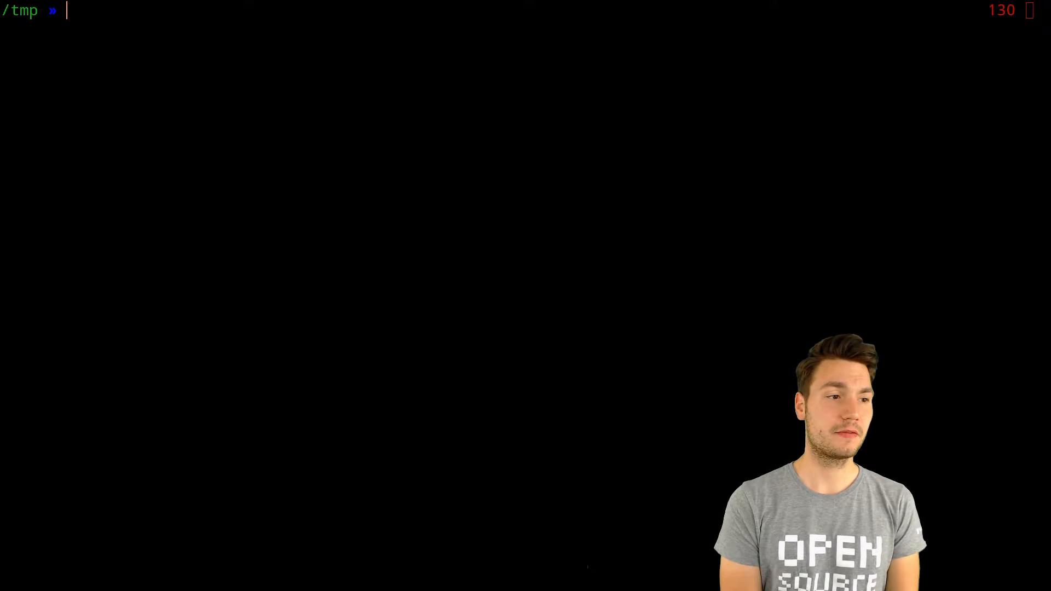
pyautogui.write('curl localhost:')
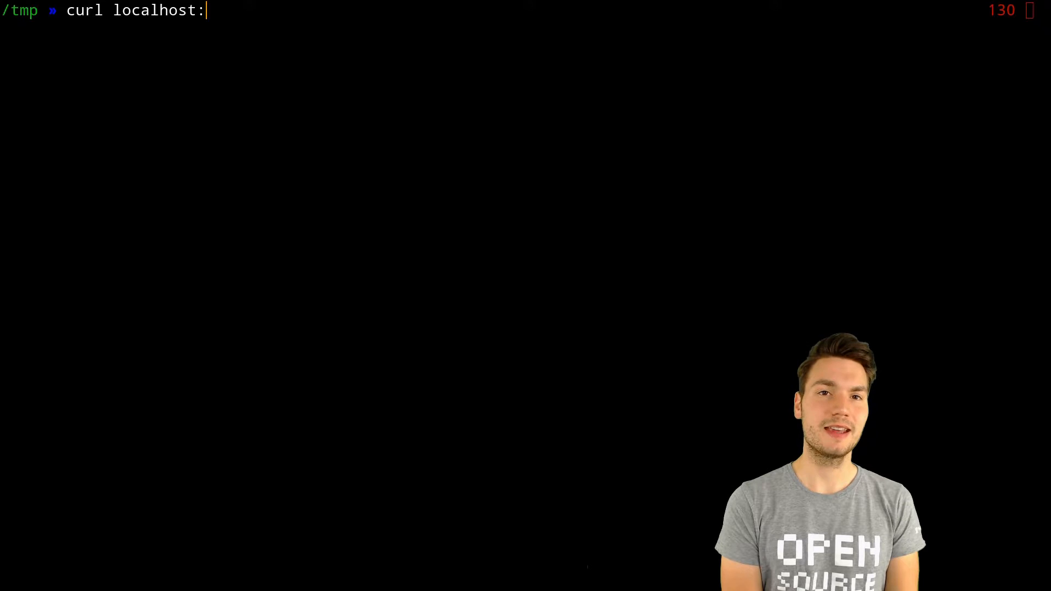
pyautogui.write('8080')
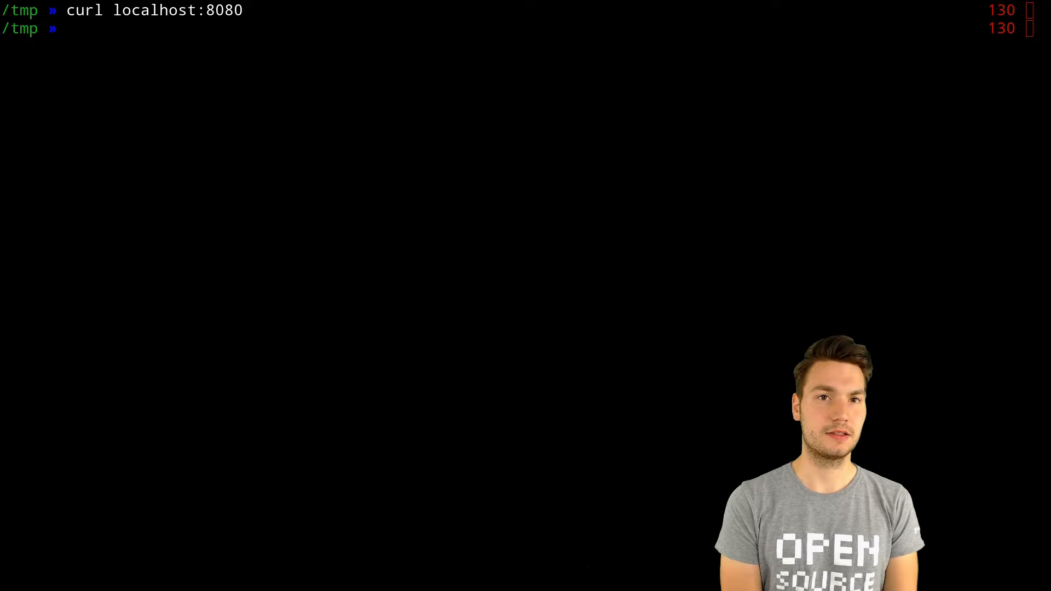
pyautogui.write('l')
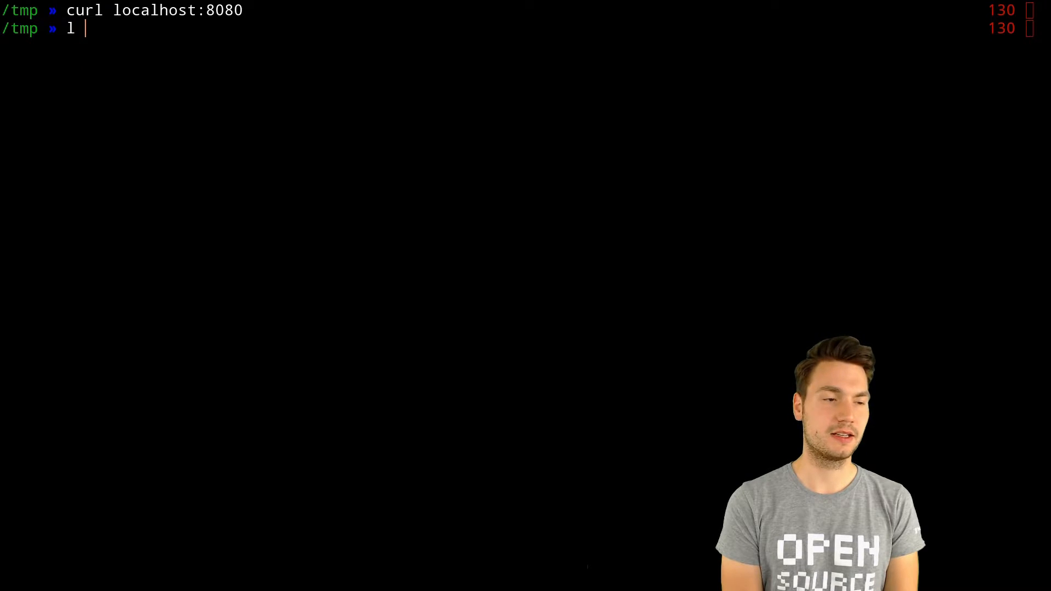
pyautogui.write('alias')
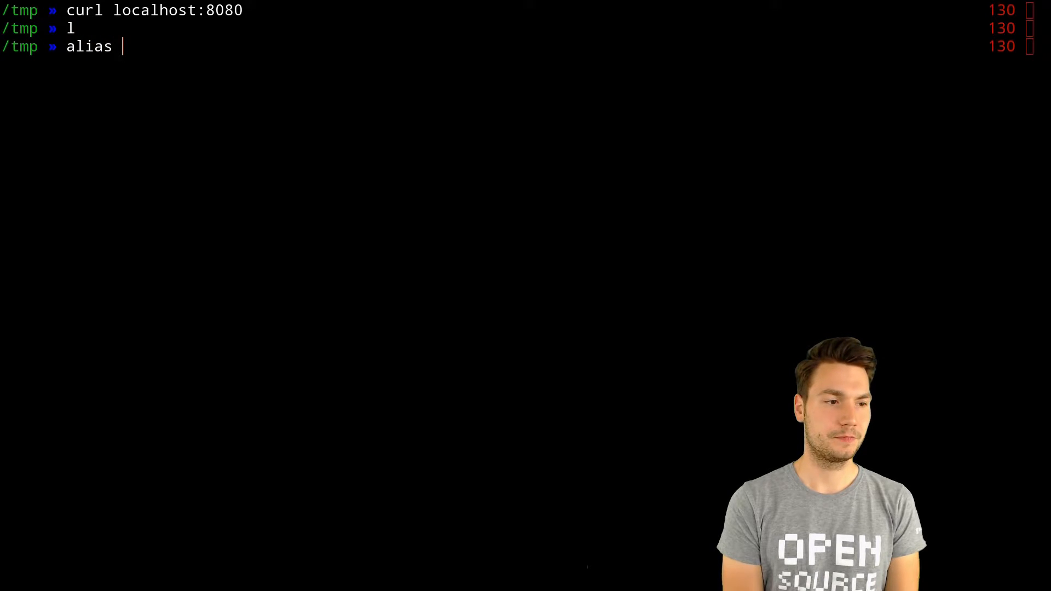
pyautogui.write('| grep exa')
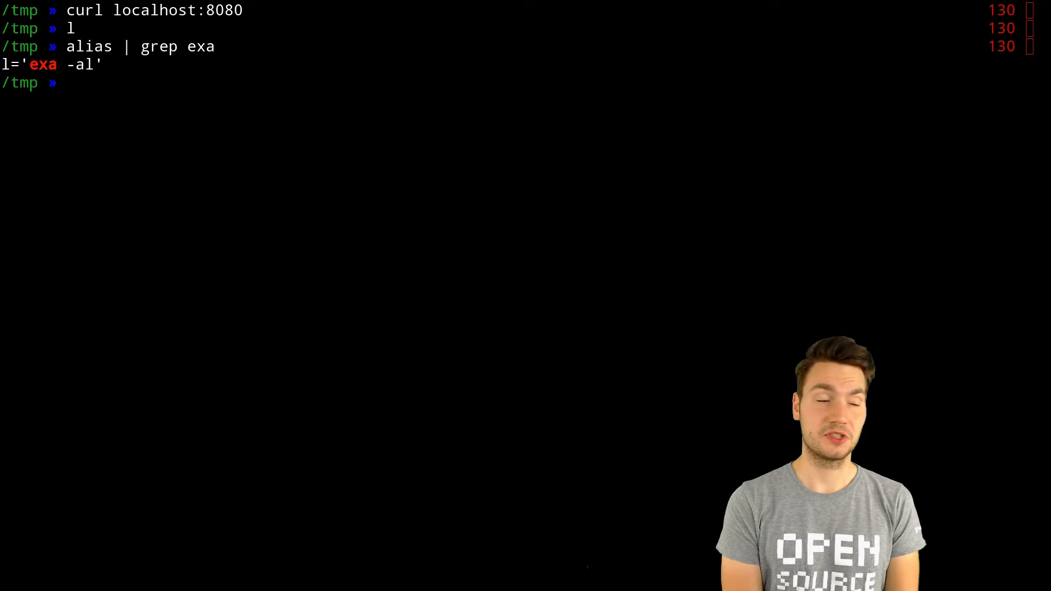
pyautogui.write('l')
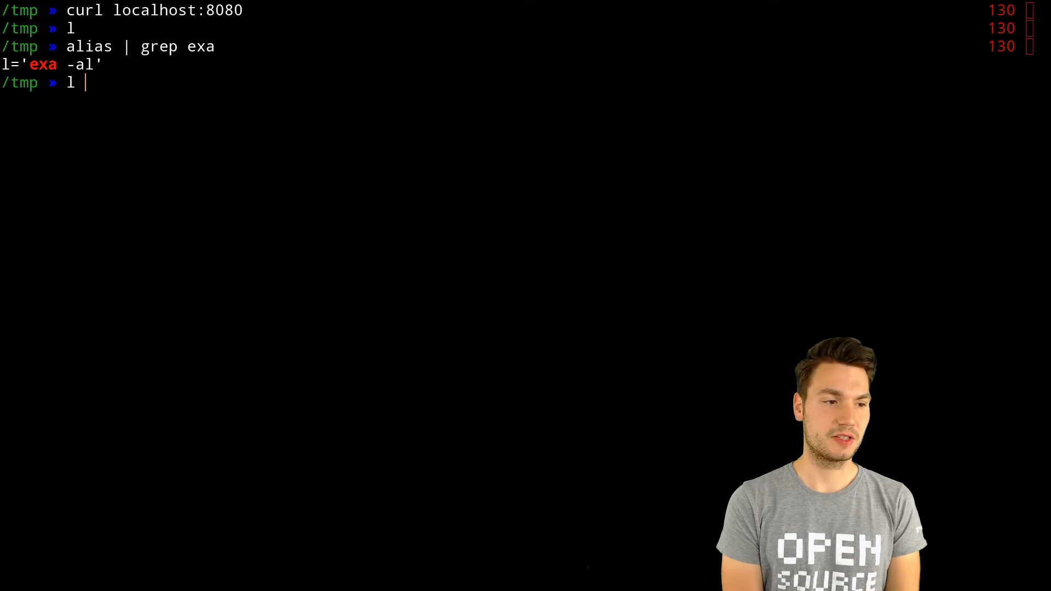
pyautogui.write('s')
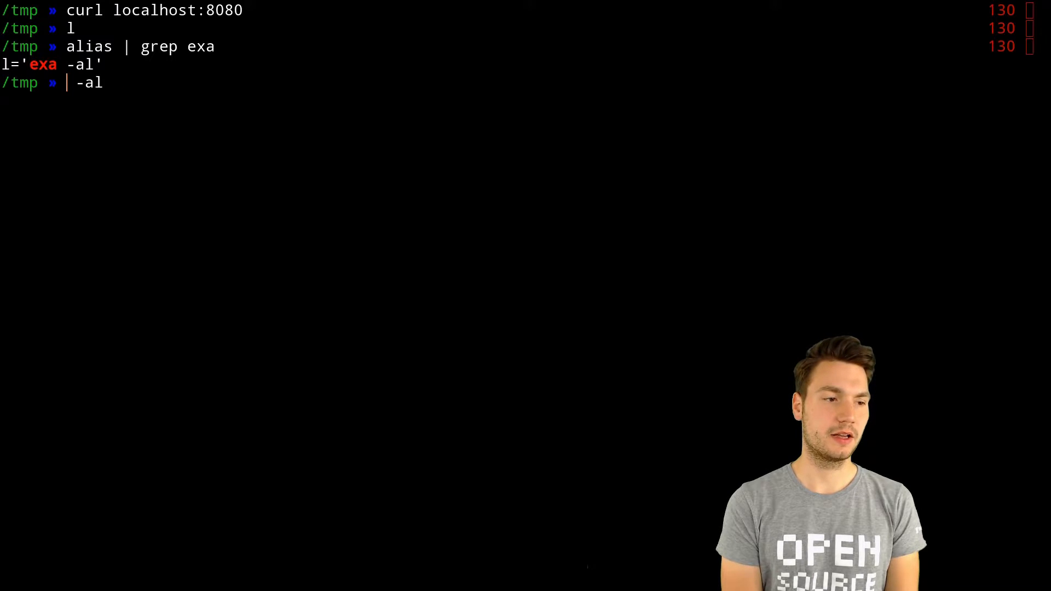
pyautogui.write('exa')
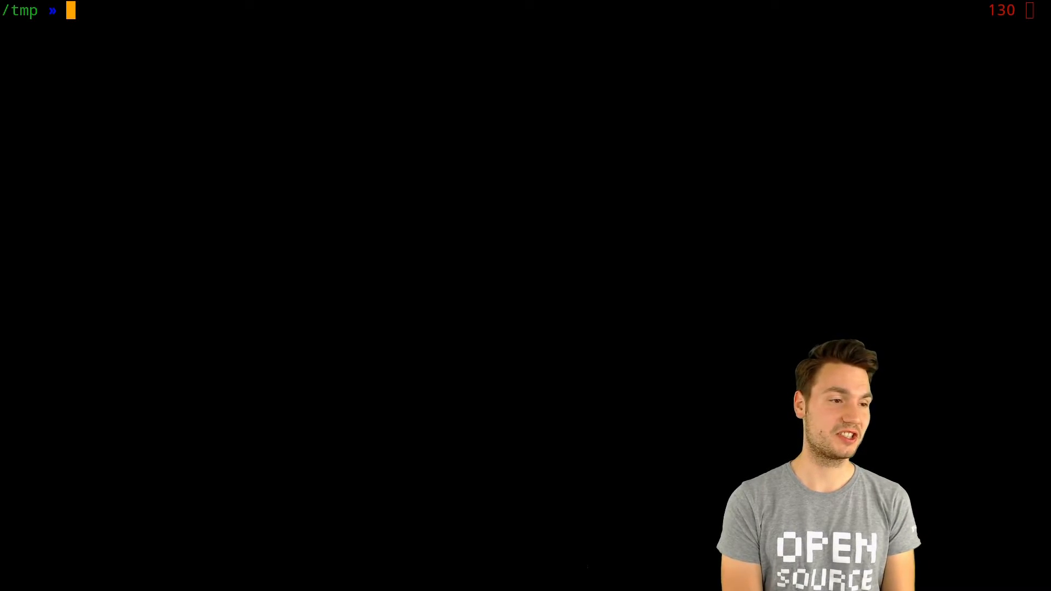
# Edit the alias | grep exa lookup so it searches for docker instead
pyautogui.write('alias | grep exa')
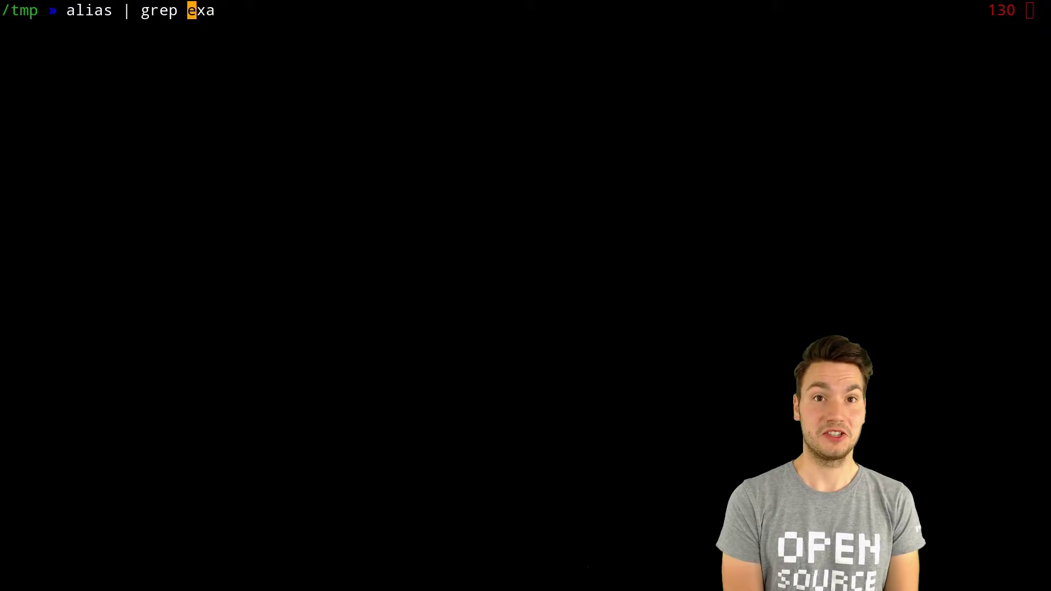
pyautogui.press('Backspace')
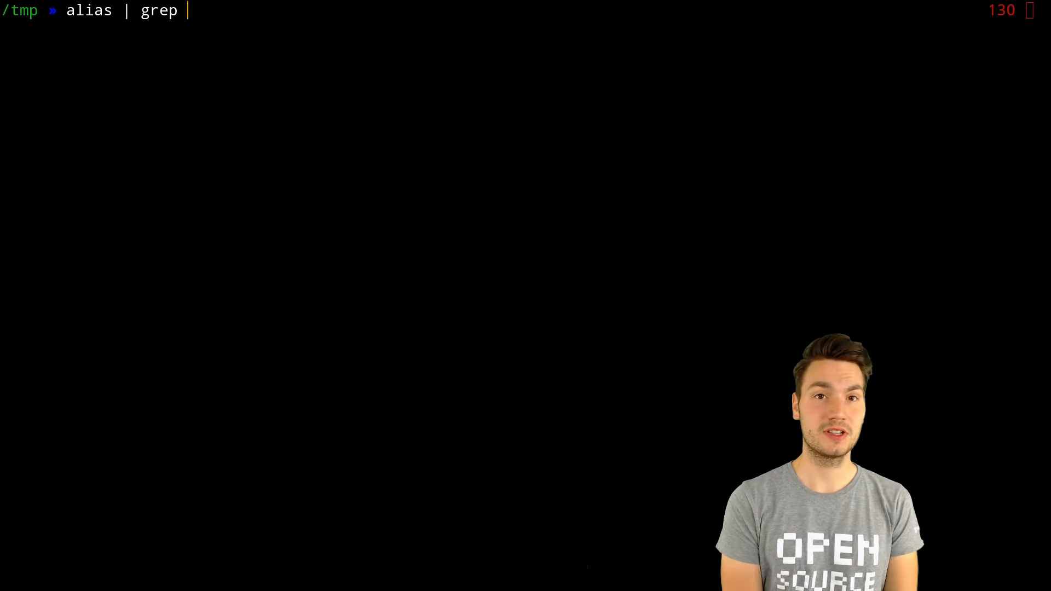
pyautogui.write('docker')
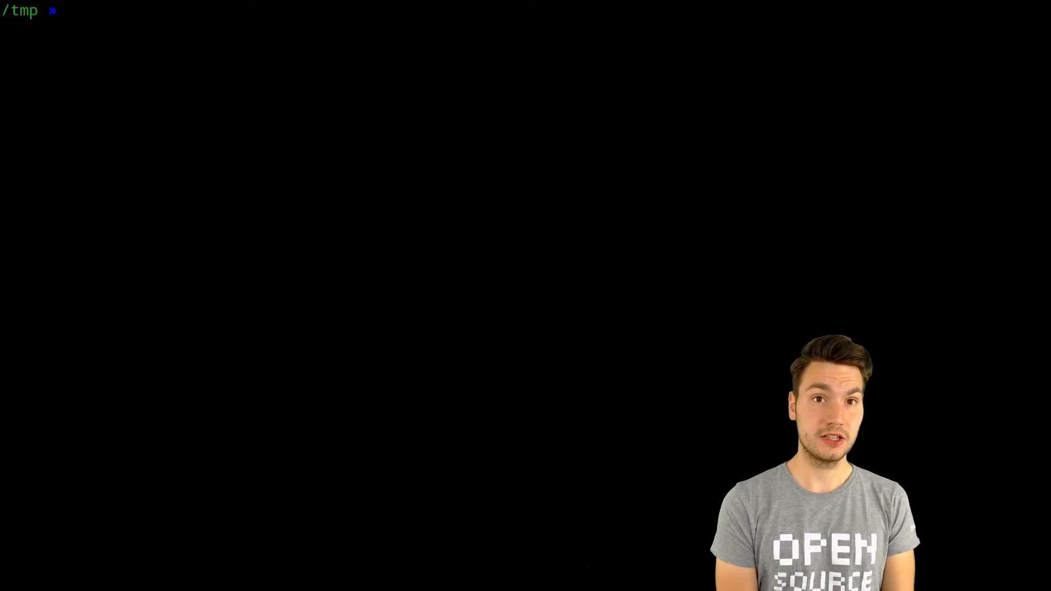
# List all .adoc files under test recursively using the l alias with **/*.adoc
pyautogui.write('ls')
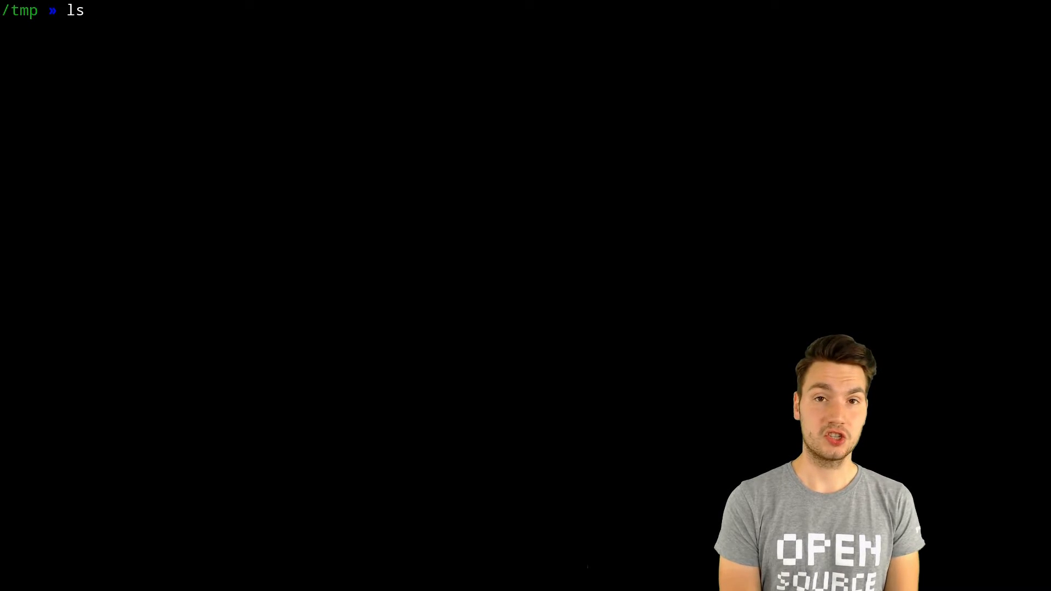
pyautogui.press('Backspace')
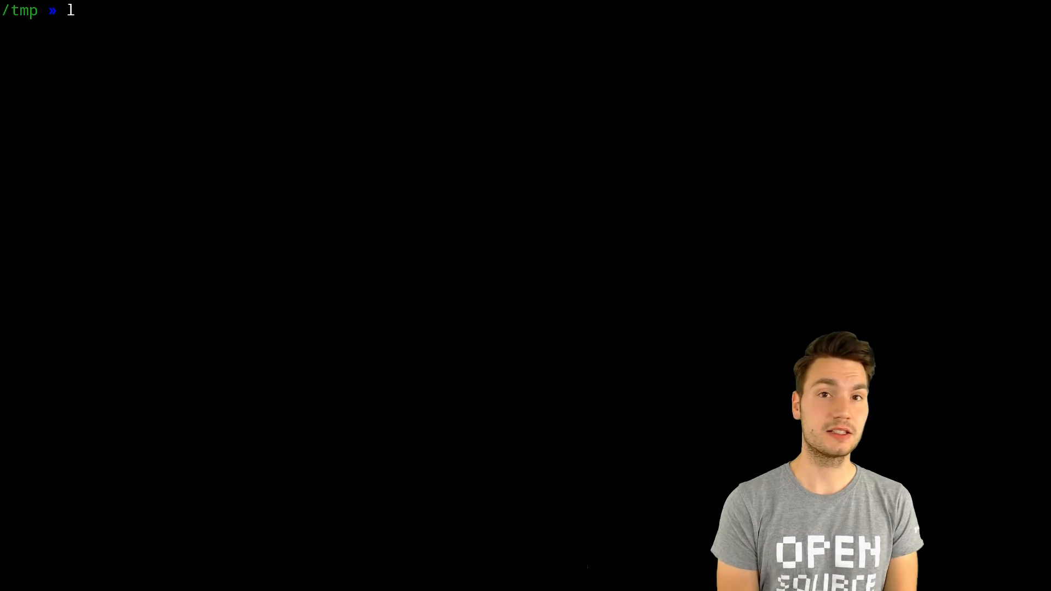
pyautogui.write('**/*')
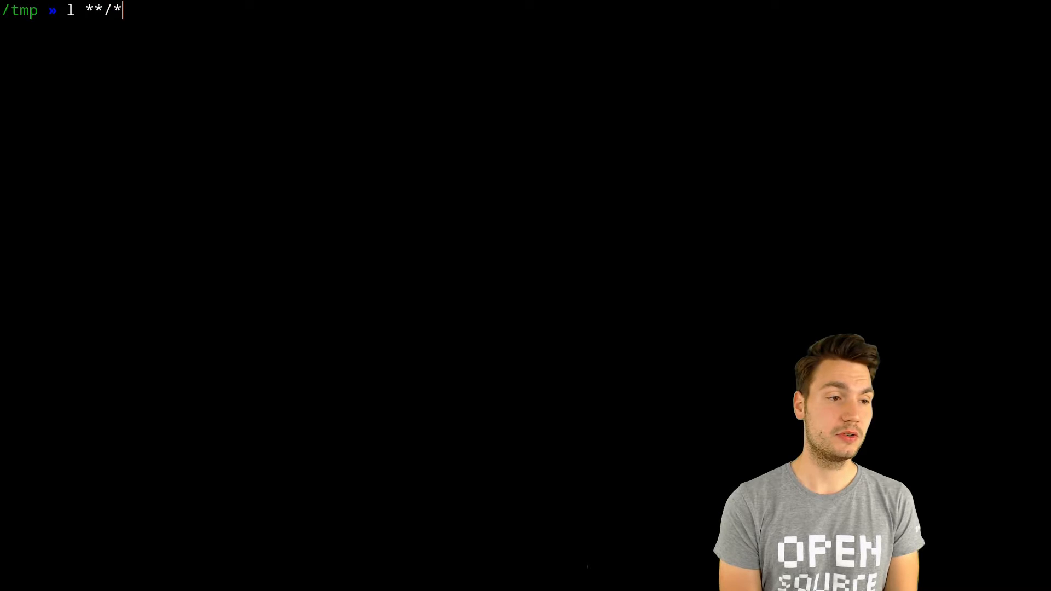
pyautogui.write('.adoc')
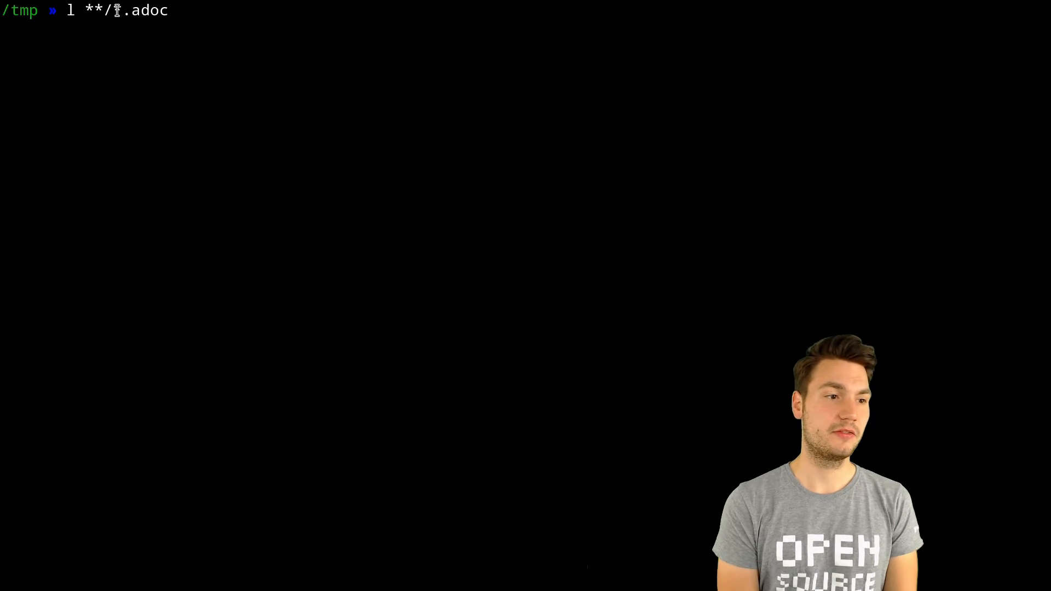
pyautogui.write('*')
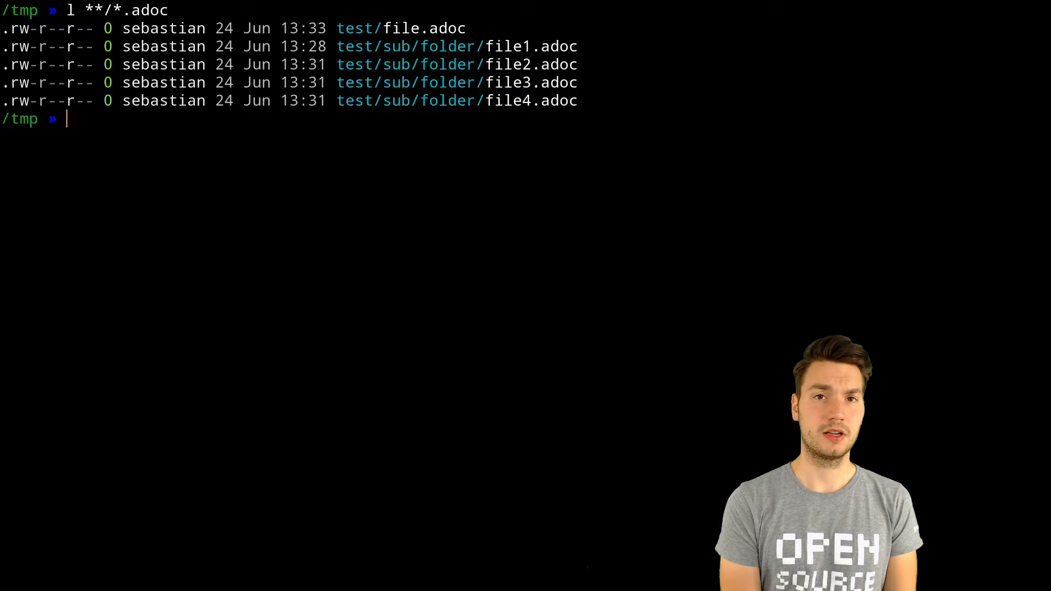
pyautogui.write('mv t')
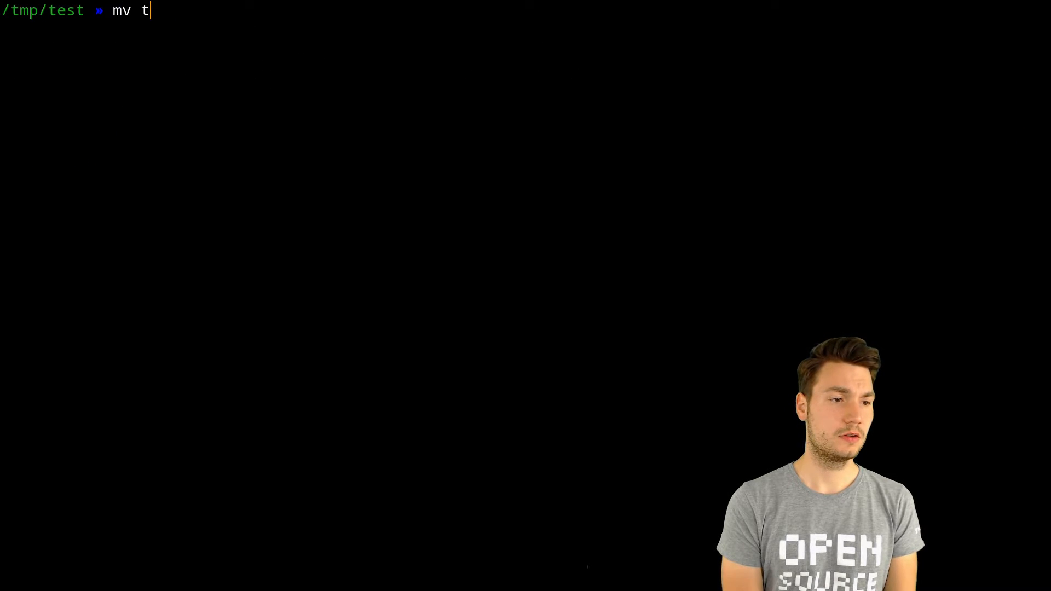
# Rename file.adoc to file1.adoc via mv file{,1}.adoc, then list the directory
pyautogui.write('ile.adoc')
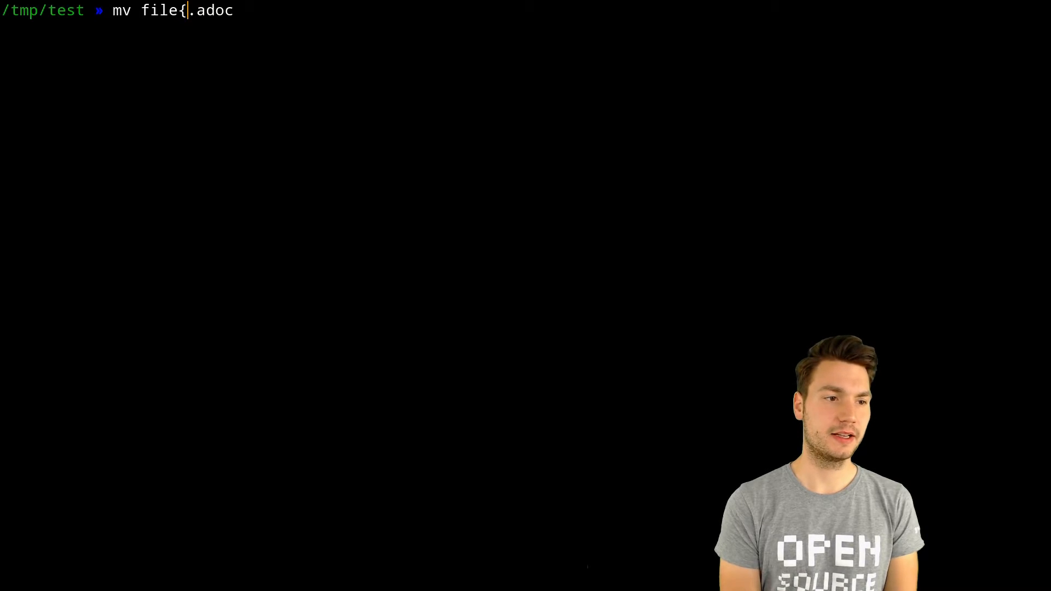
pyautogui.write(',1}')
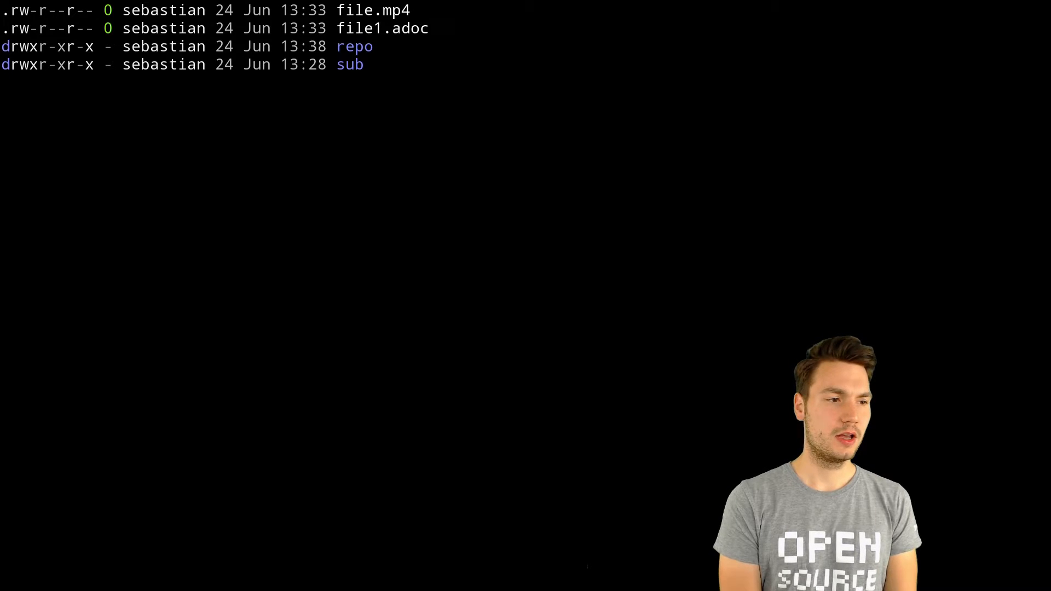
# Open file1.adoc in vim and quit back to the /tmp/test prompt
pyautogui.write('vim file1.adoc')
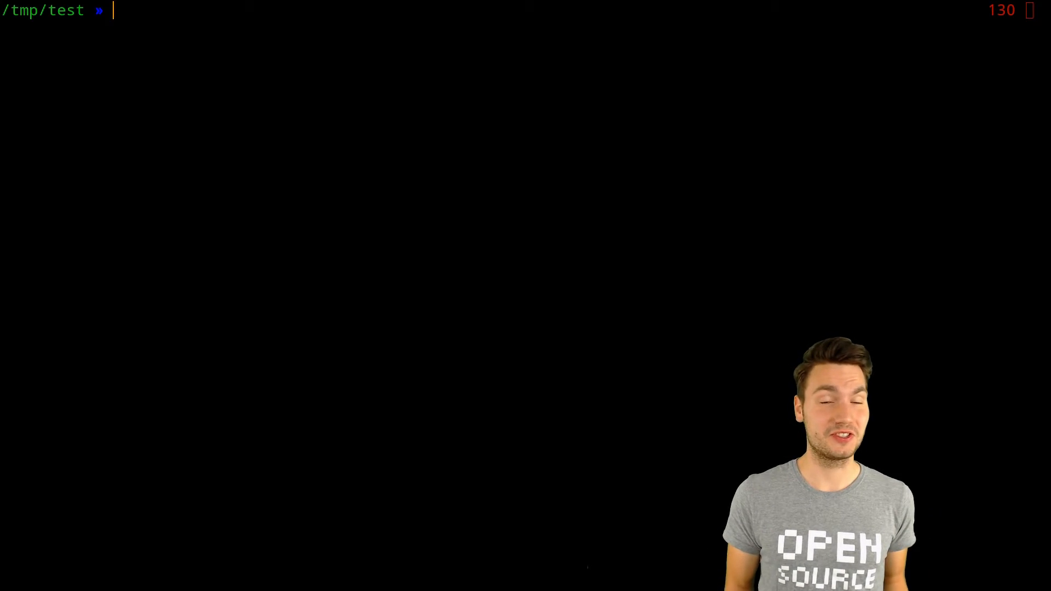
# Start and interrupt the wildfly-clean-deploy-docker and gopro-download-files scripts
pyautogui.write('wildfly-clean-deploy')
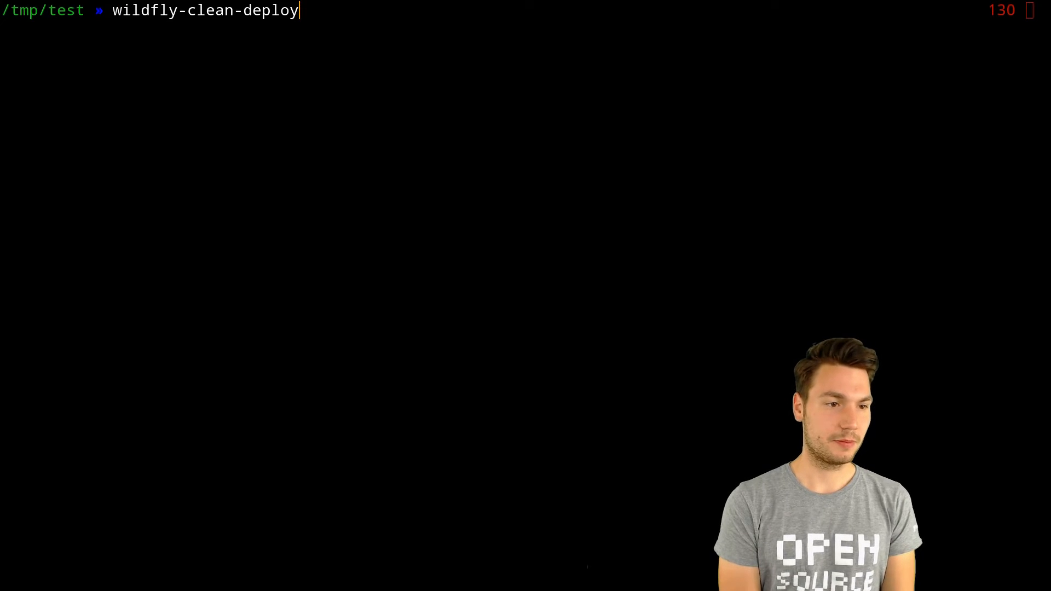
pyautogui.write('-docker')
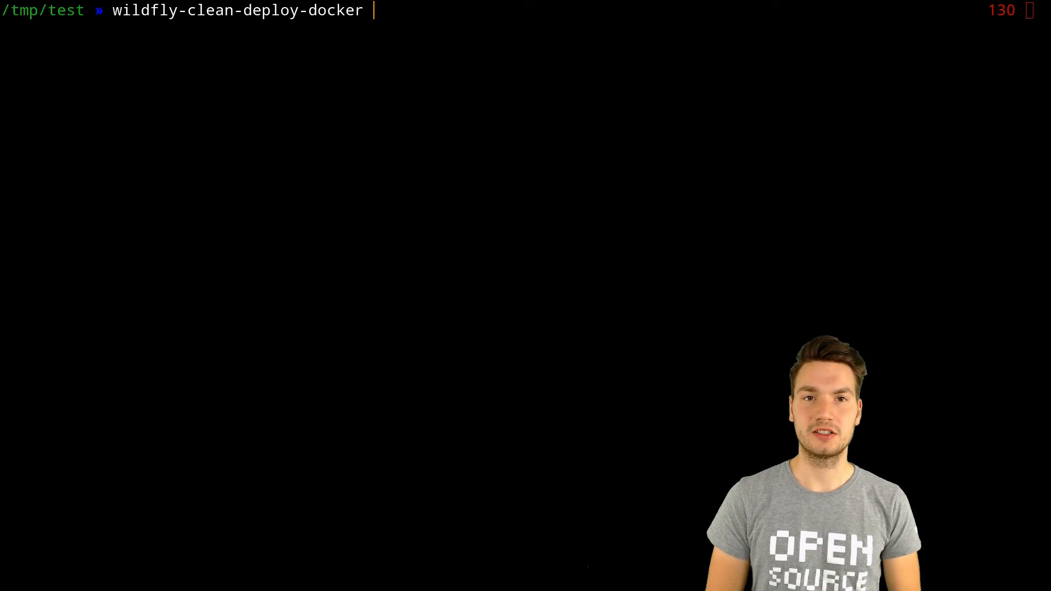
pyautogui.write('gopro-dow')
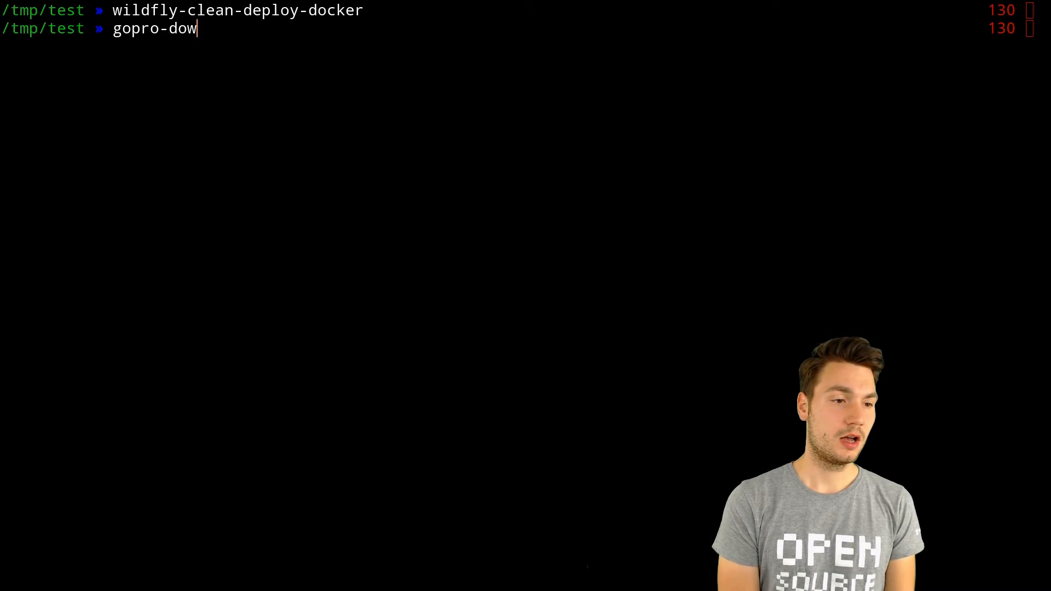
pyautogui.write('nload-files')
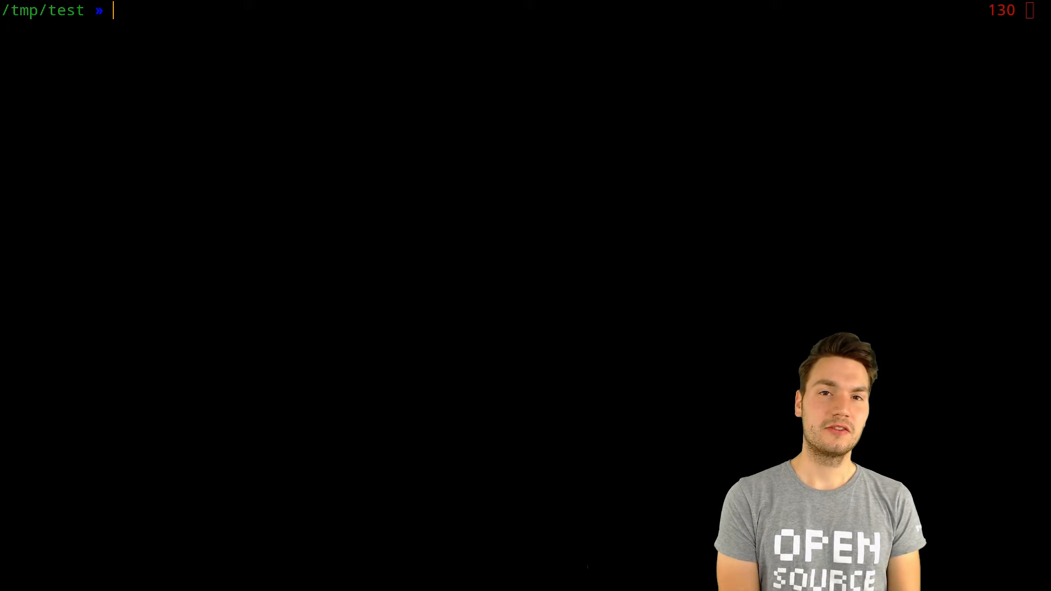
# Pipe ls **/*.adoc through xargs -I1 echo 1, then append | sort -r
pyautogui.write('ls')
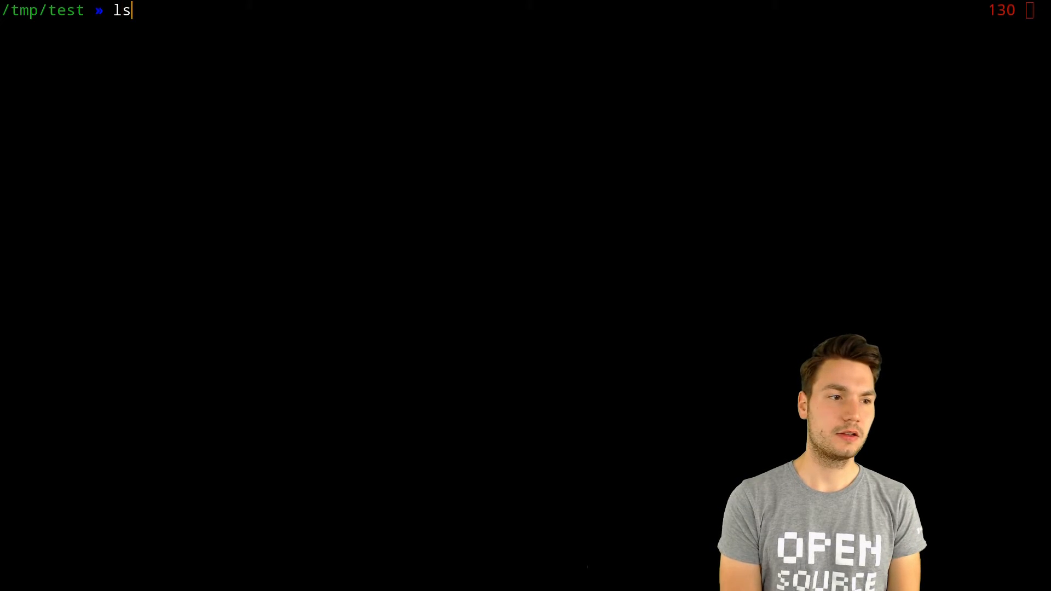
pyautogui.write('**/*')
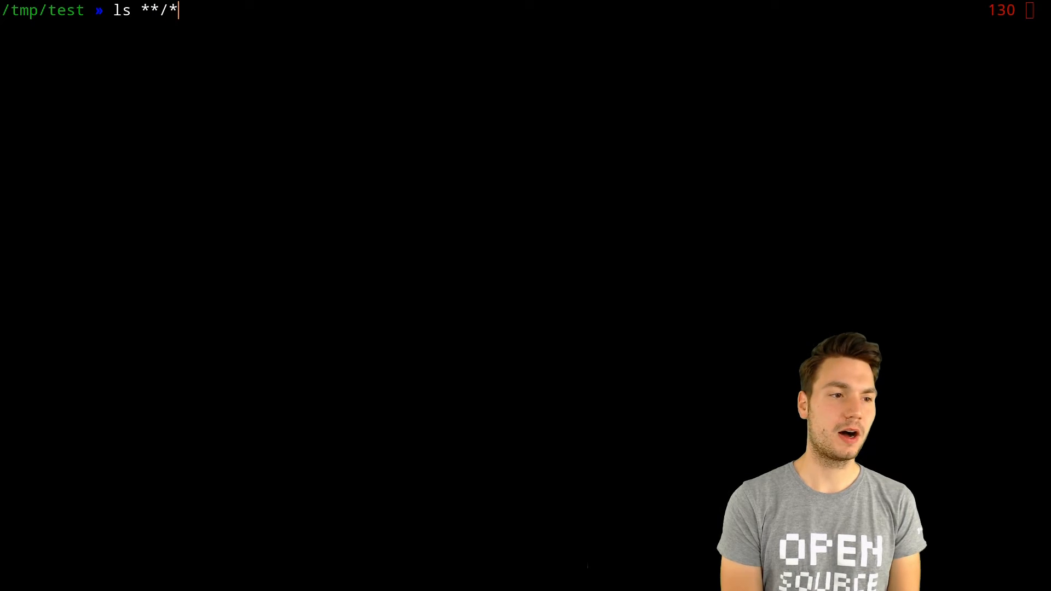
pyautogui.write('.adoc X')
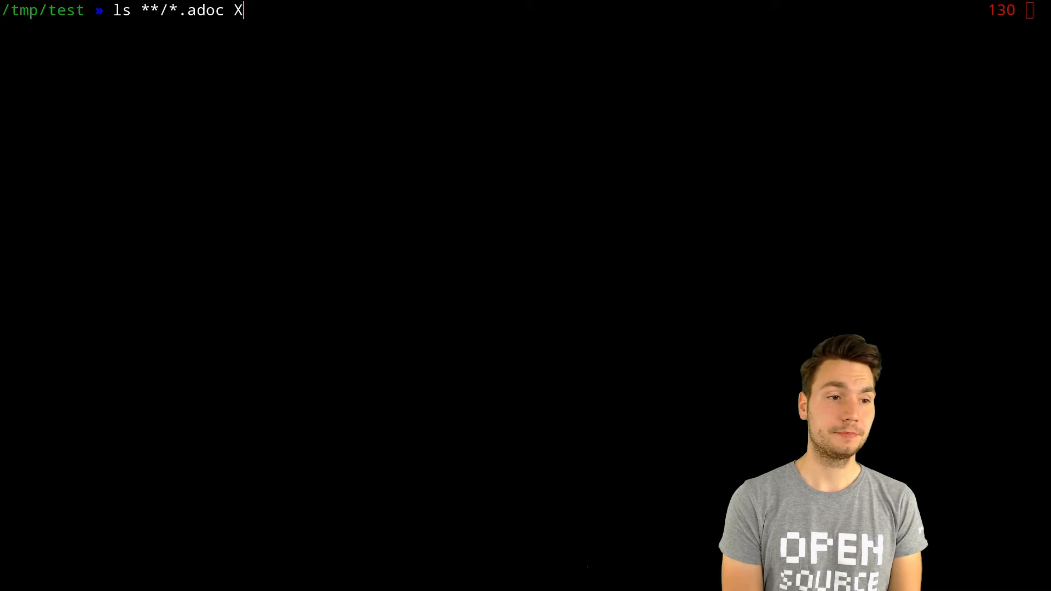
pyautogui.write('| xargs -I1')
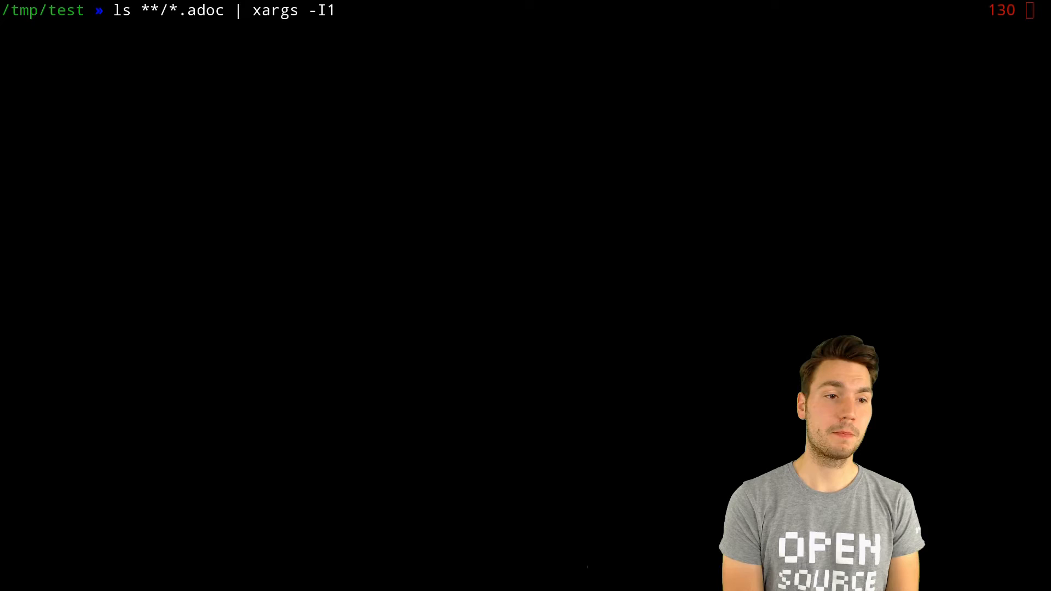
pyautogui.write('echo 1')
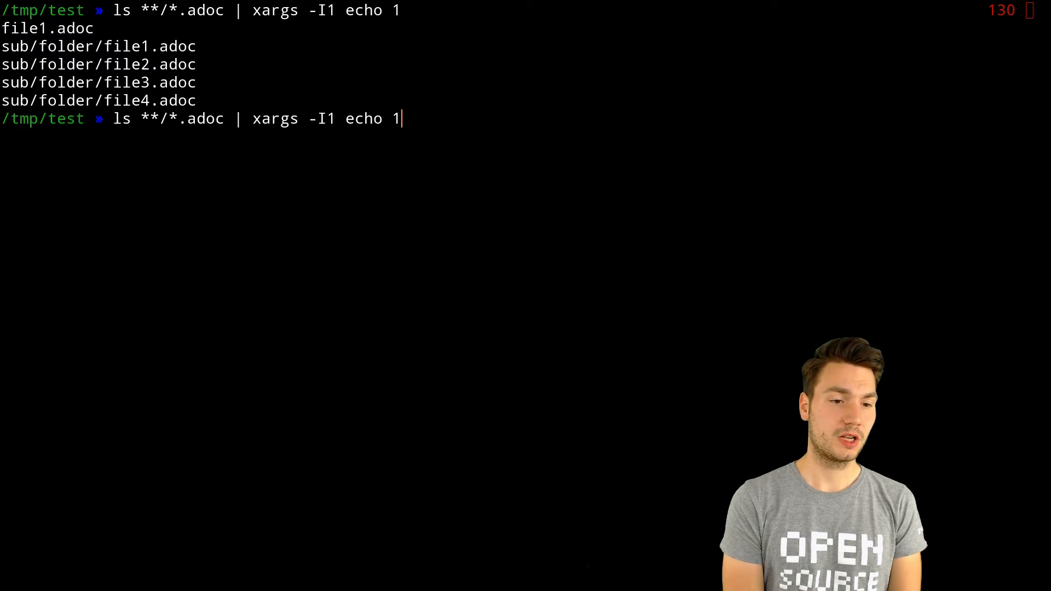
pyautogui.write('| srot')
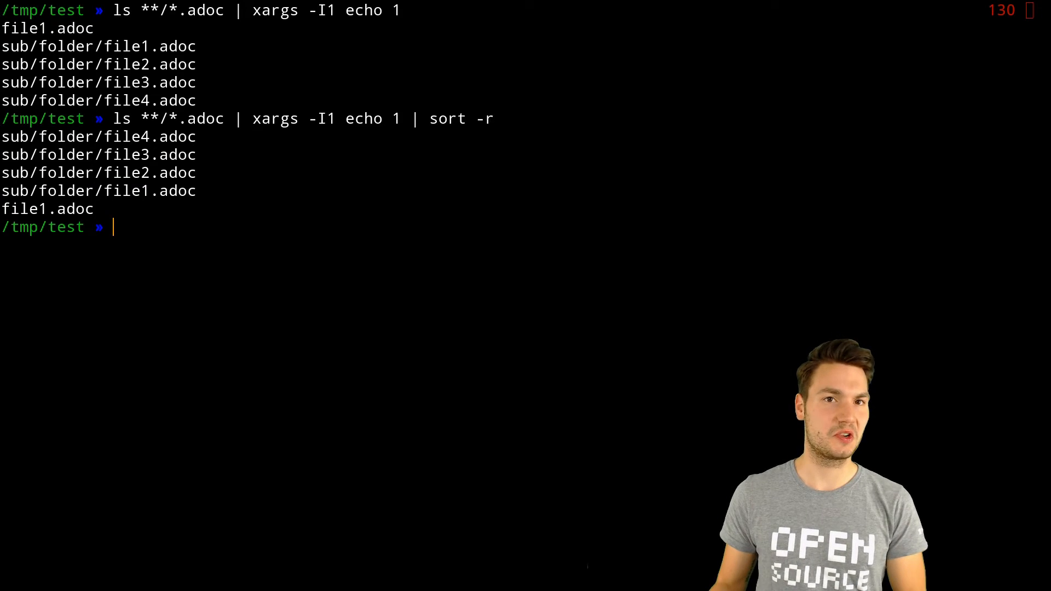
pyautogui.moveTo(568, 177)
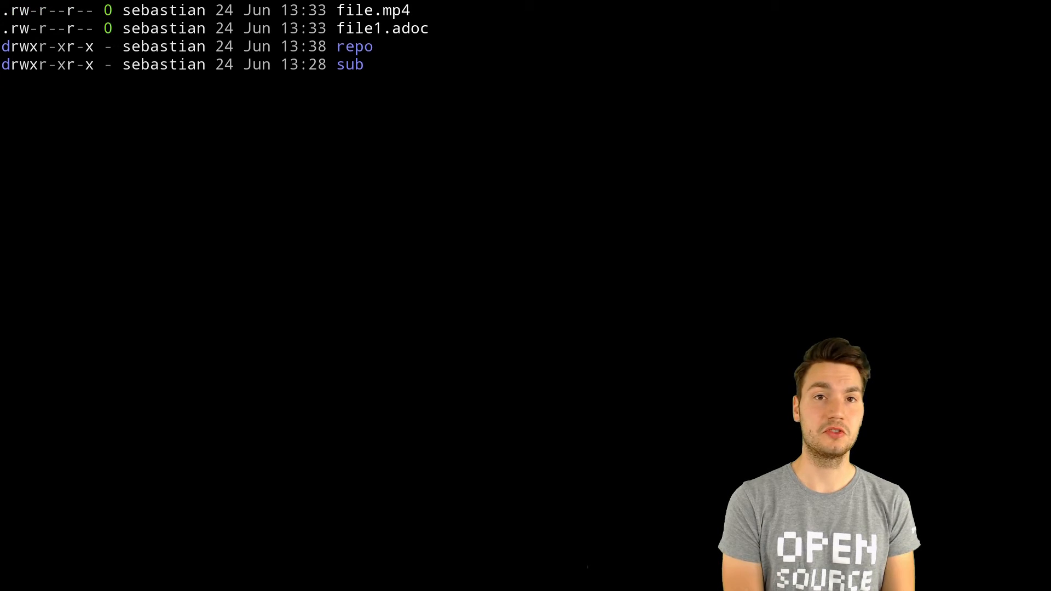
# Clear the screen and list /tmp/test showing file.mp4, file1.adoc, repo and sub
pyautogui.write('tree')
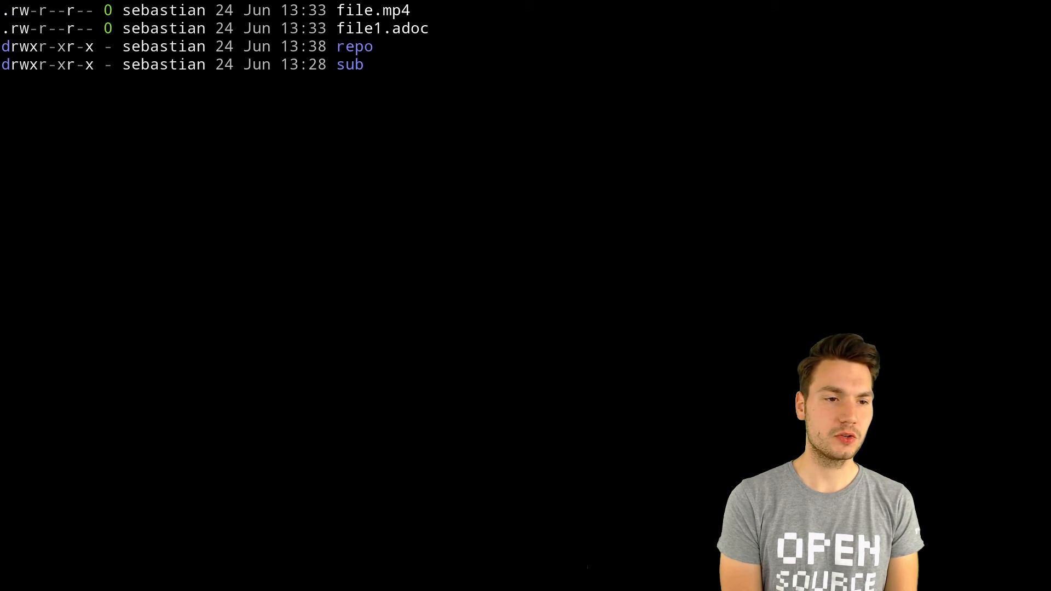
# Enter file.mp4 alone at the prompt so the suffix alias hands it to VLC
pyautogui.write('fil')
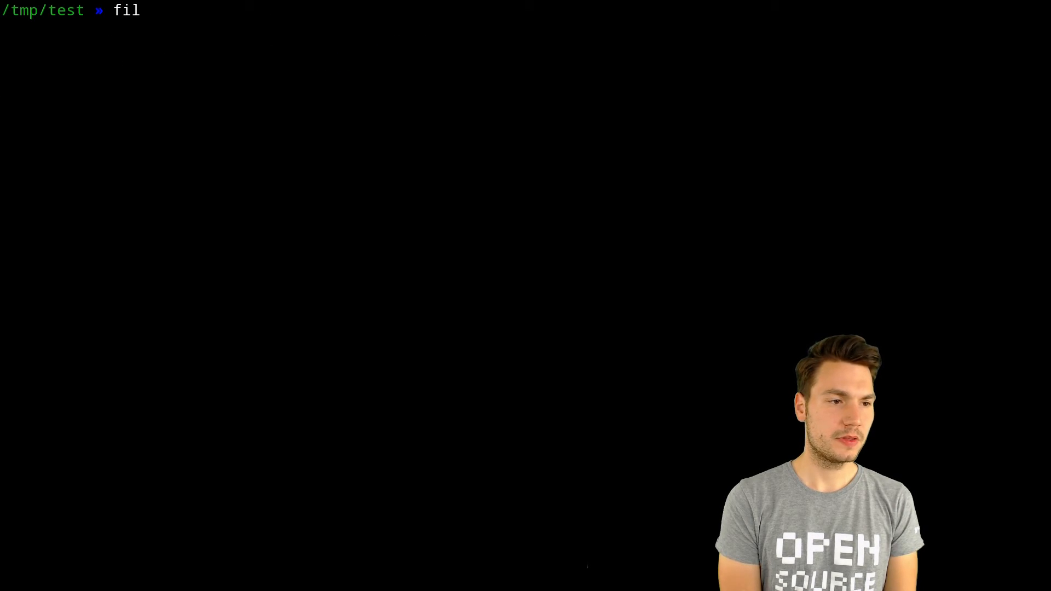
pyautogui.write('e.mp4')
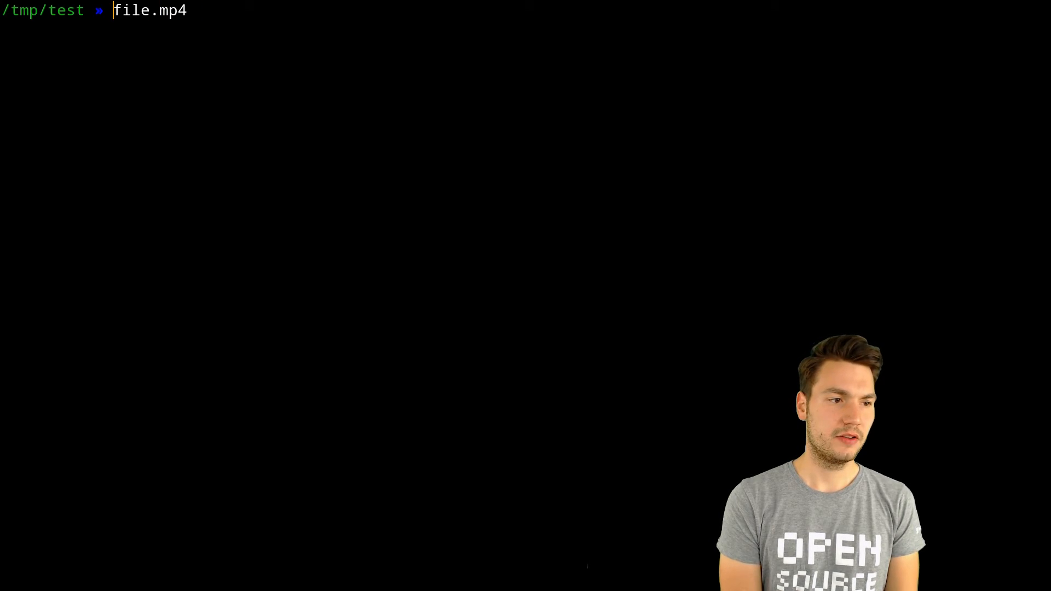
pyautogui.write('vlc')
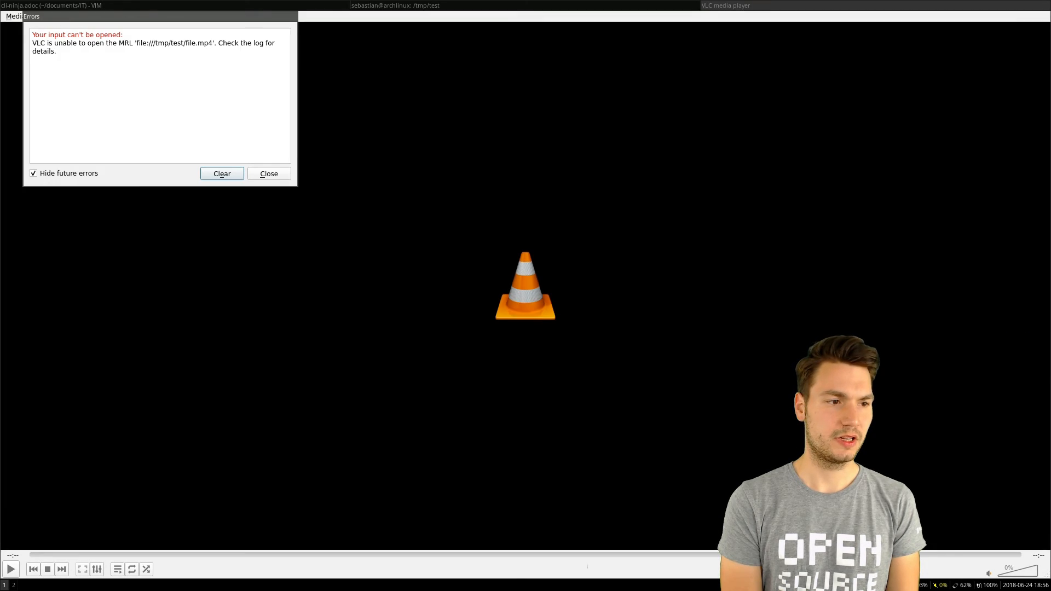
pyautogui.moveTo(269, 177)
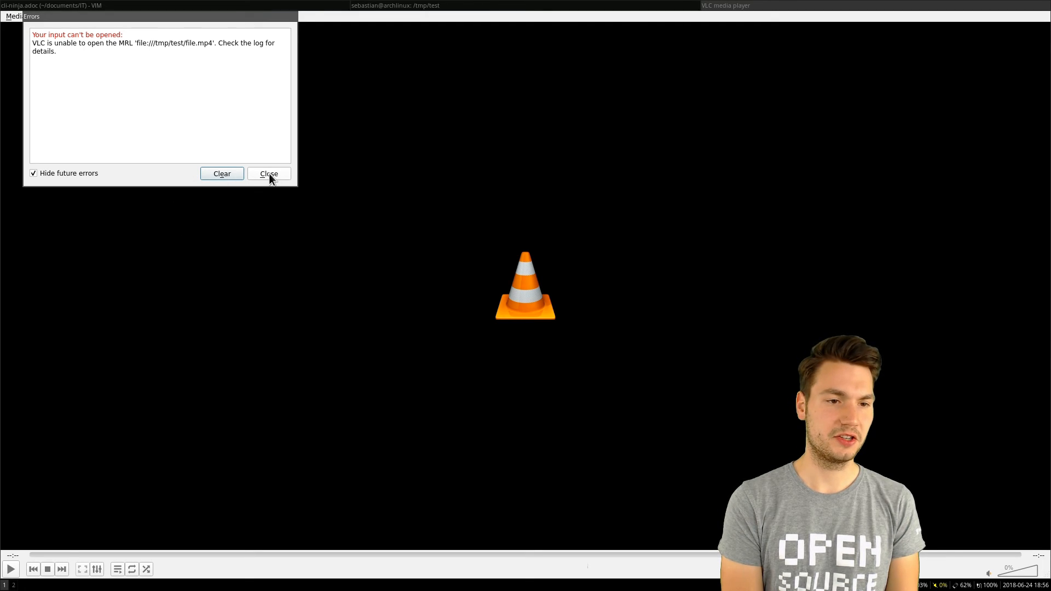
# Dismiss VLC's error that /tmp/test/file.mp4 cannot be opened
pyautogui.click(269, 174)
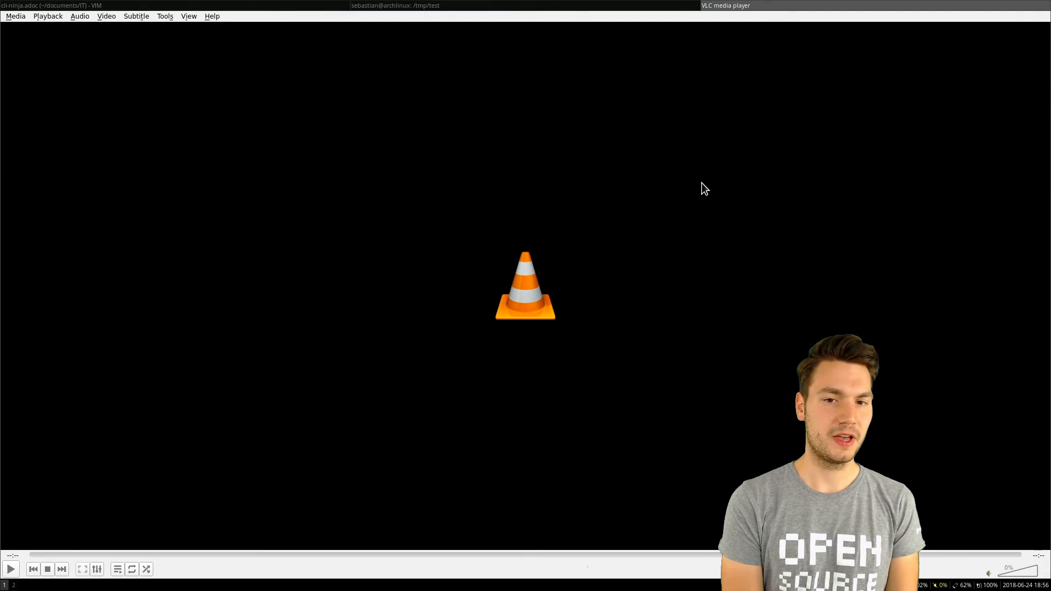